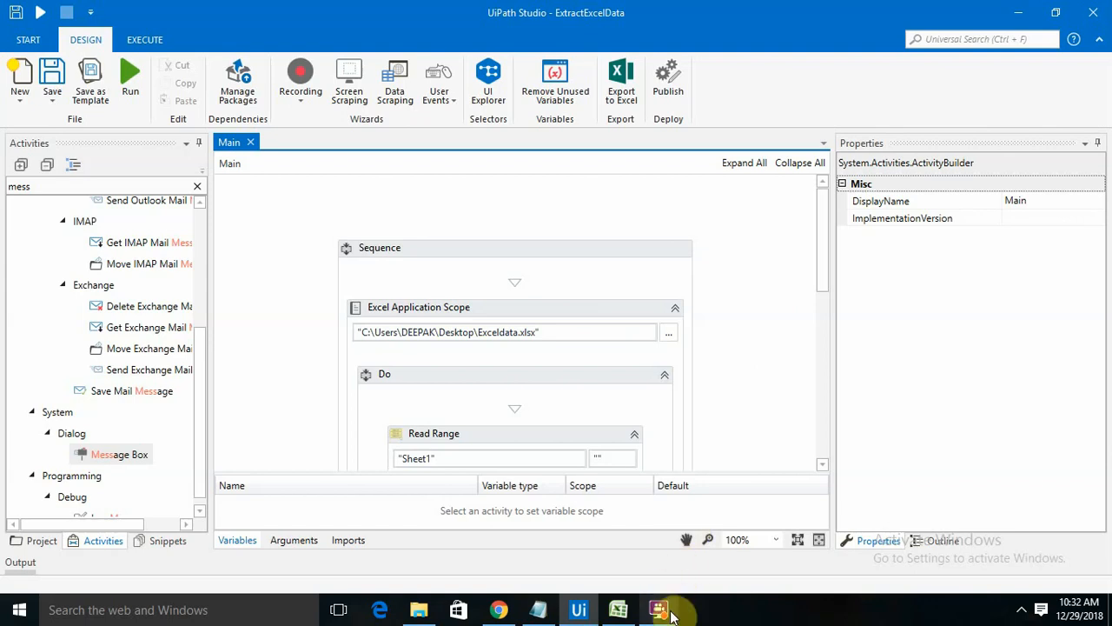
mouse_move(573, 448)
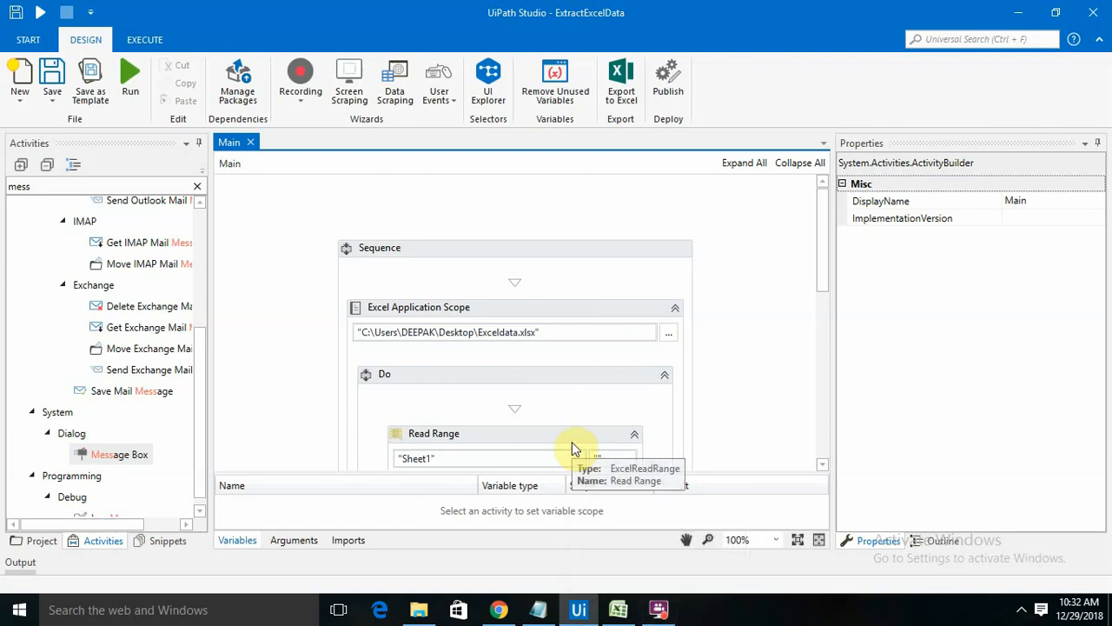
Check the employee data in the workbook, then return to the Main workflow
left_click(619, 608)
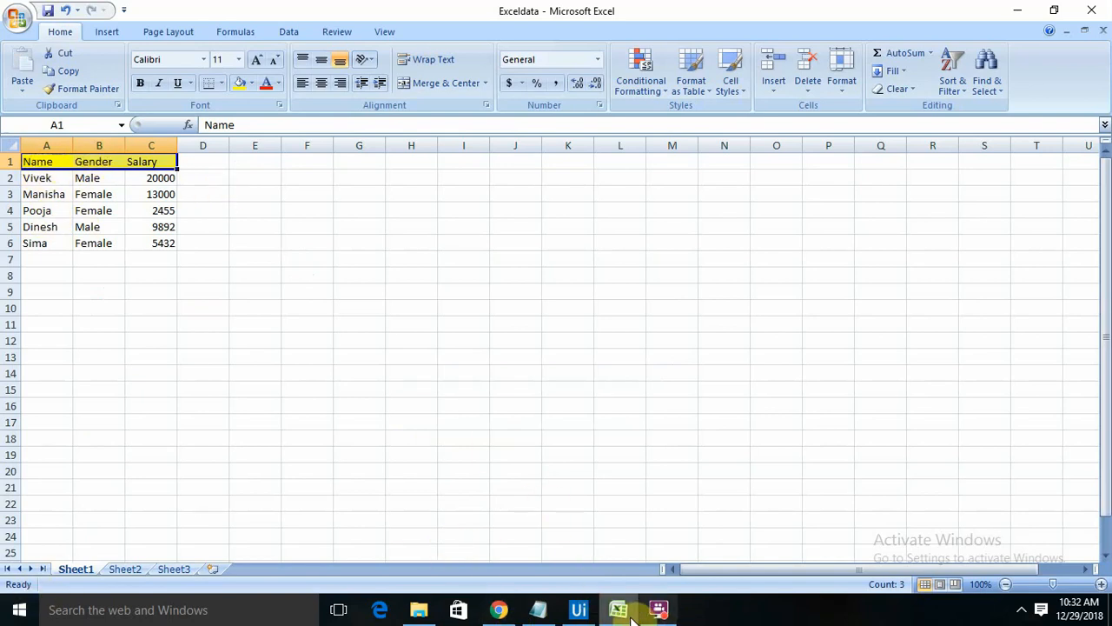
left_click(578, 608)
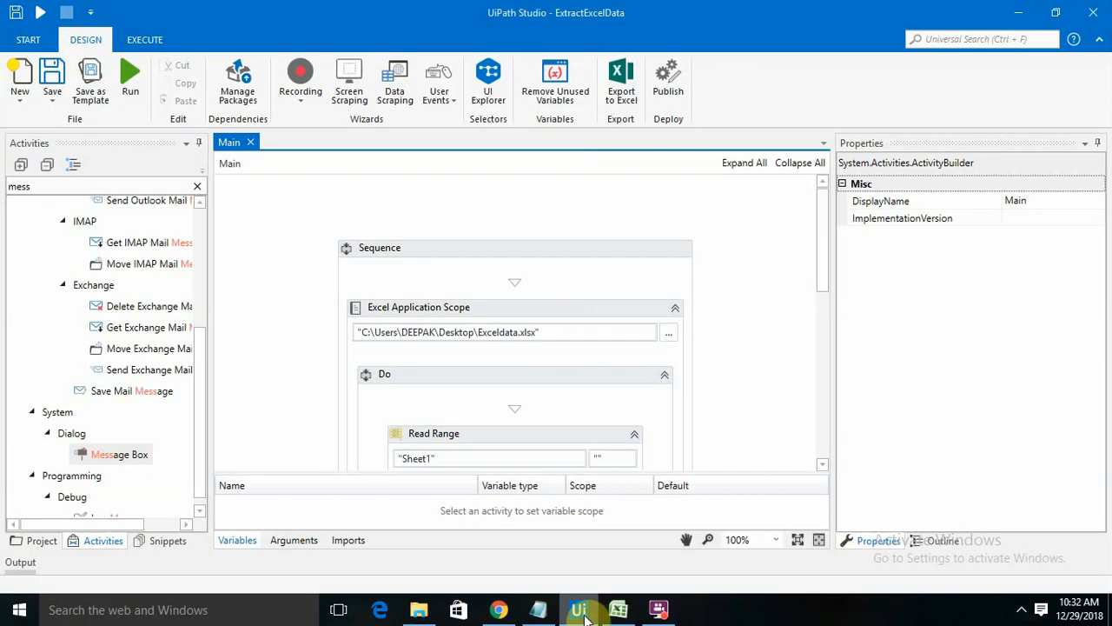
scroll("down", 3)
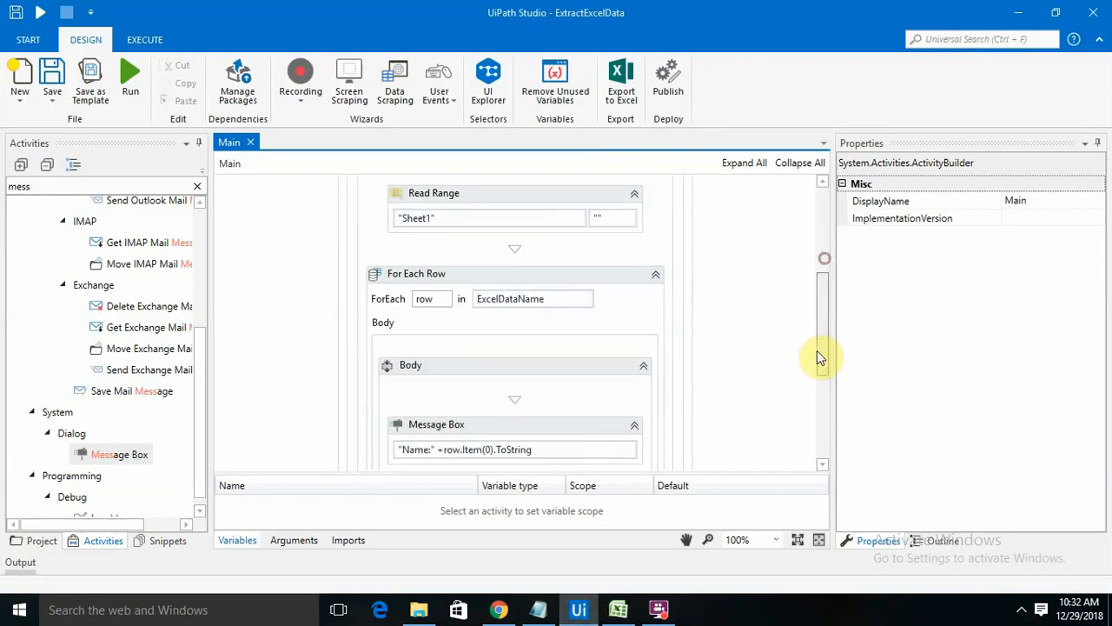
scroll("up", 3)
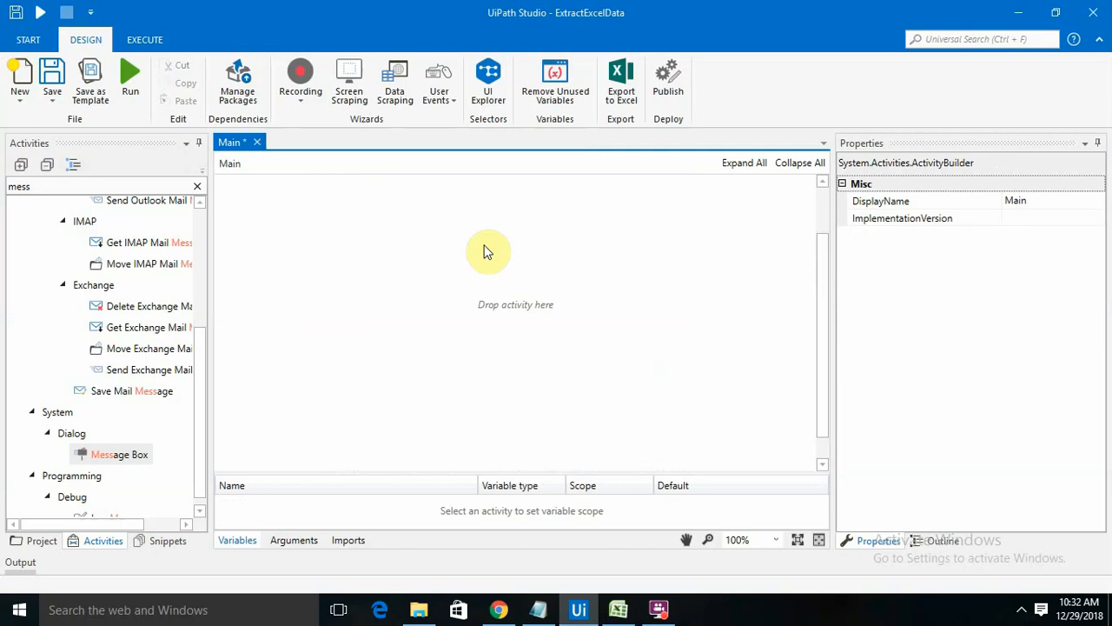
mouse_move(202, 337)
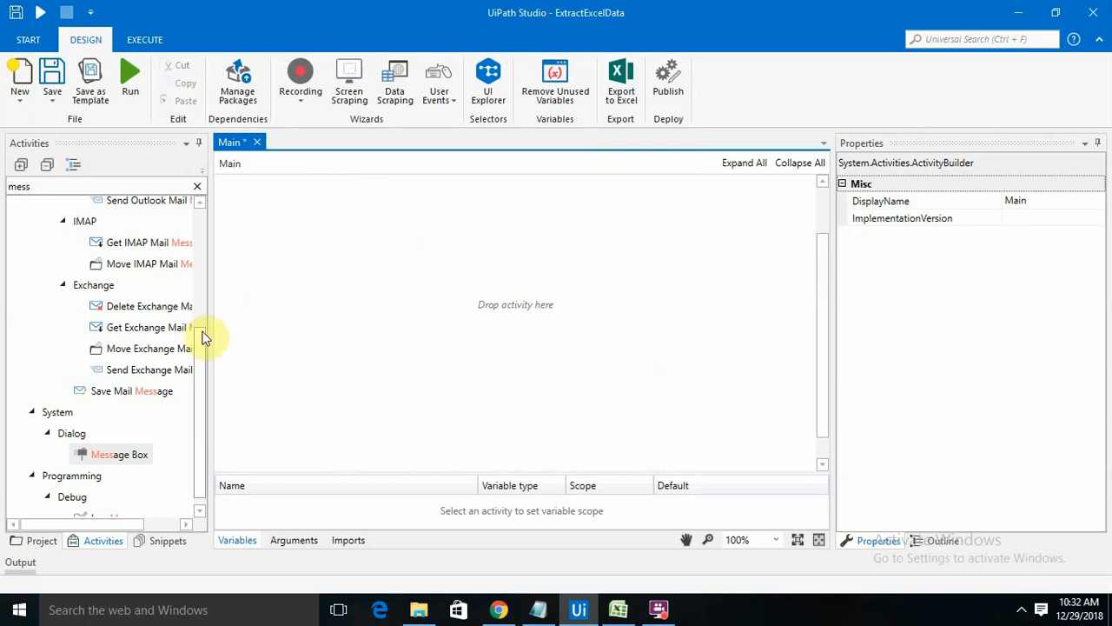
scroll("up", 3)
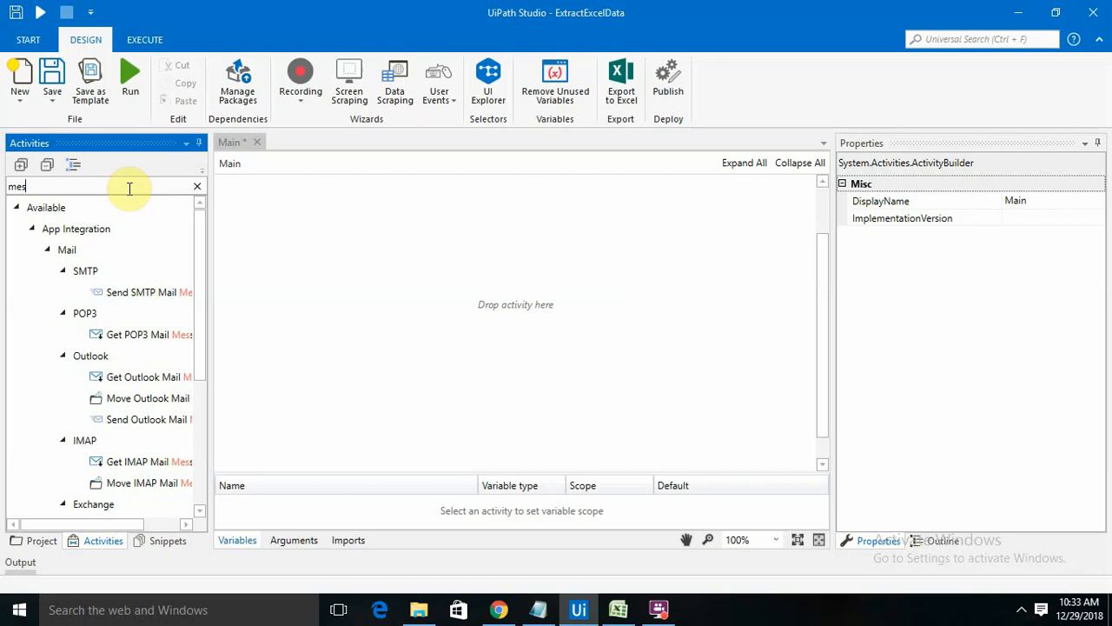
Clear the activity search and look up 'Excel' activities
left_click(196, 186)
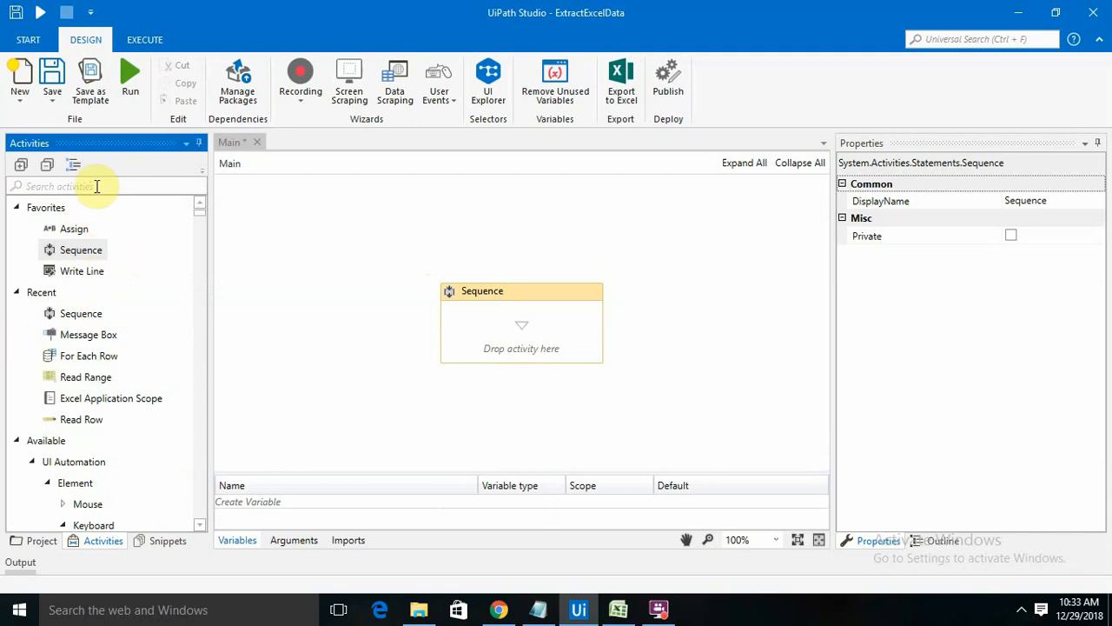
type("Excel")
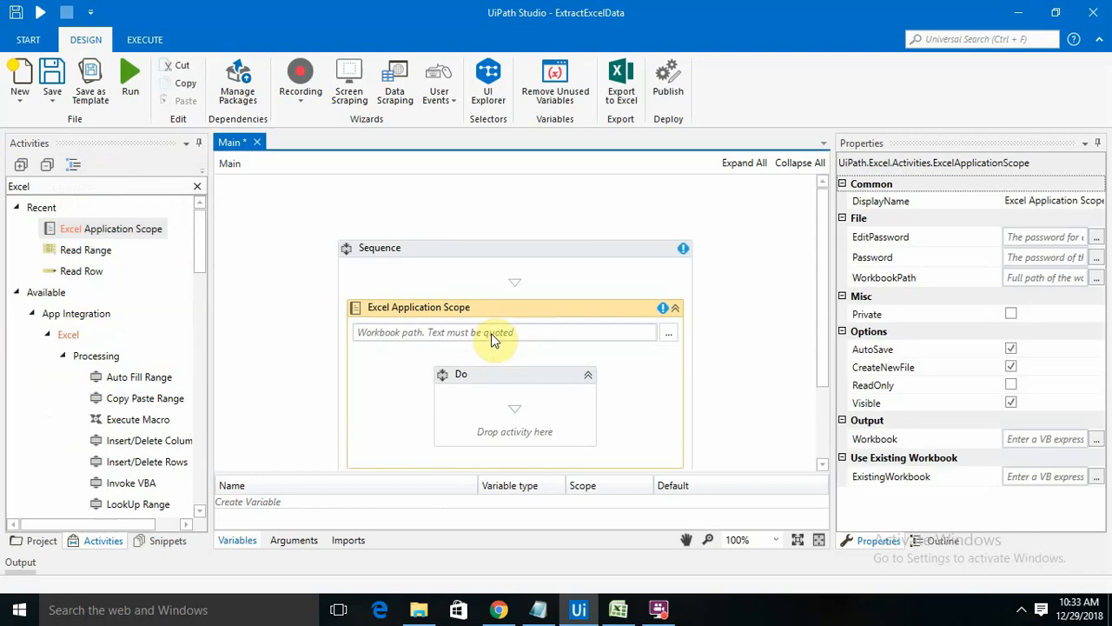
Point the Excel Application Scope's workbook path to Desktop\Exceldata.xlsx
left_click(667, 334)
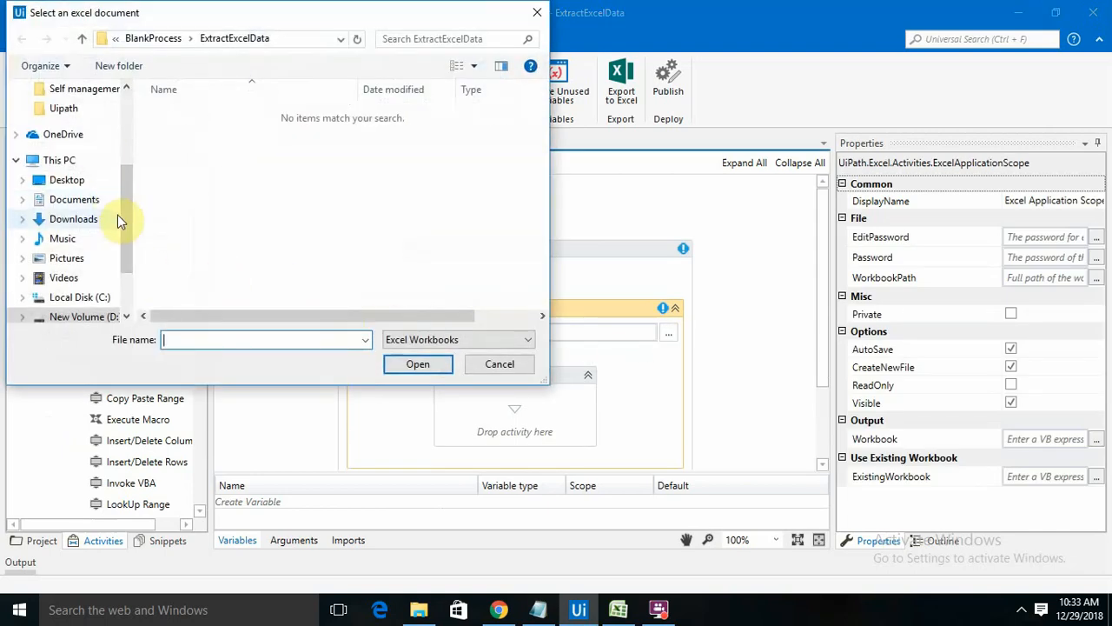
left_click(66, 179)
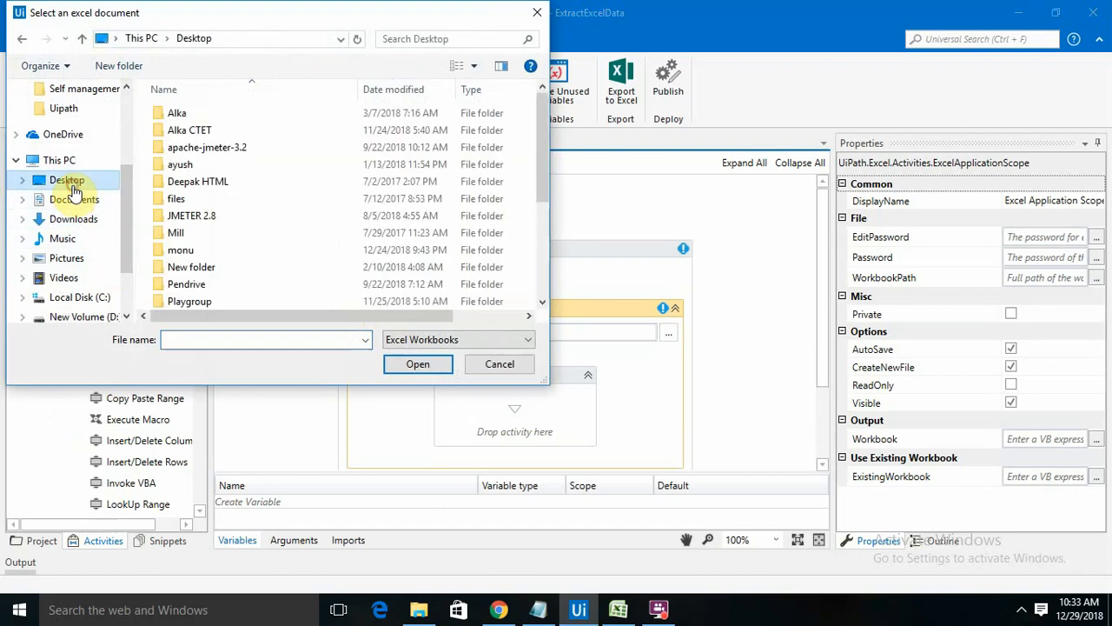
left_click(178, 198)
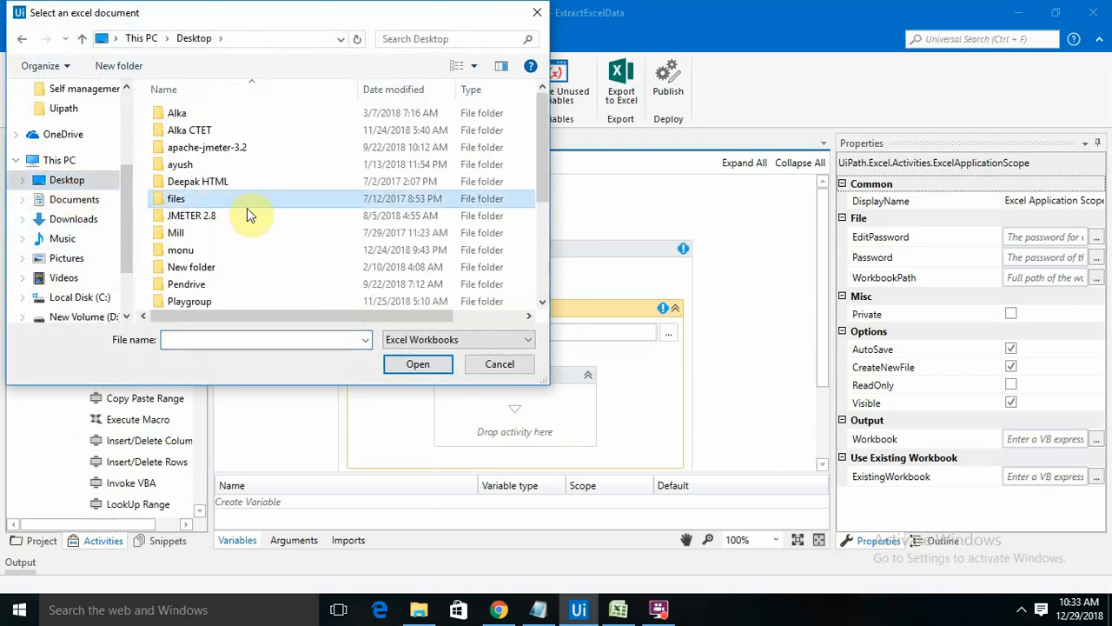
left_click(187, 282)
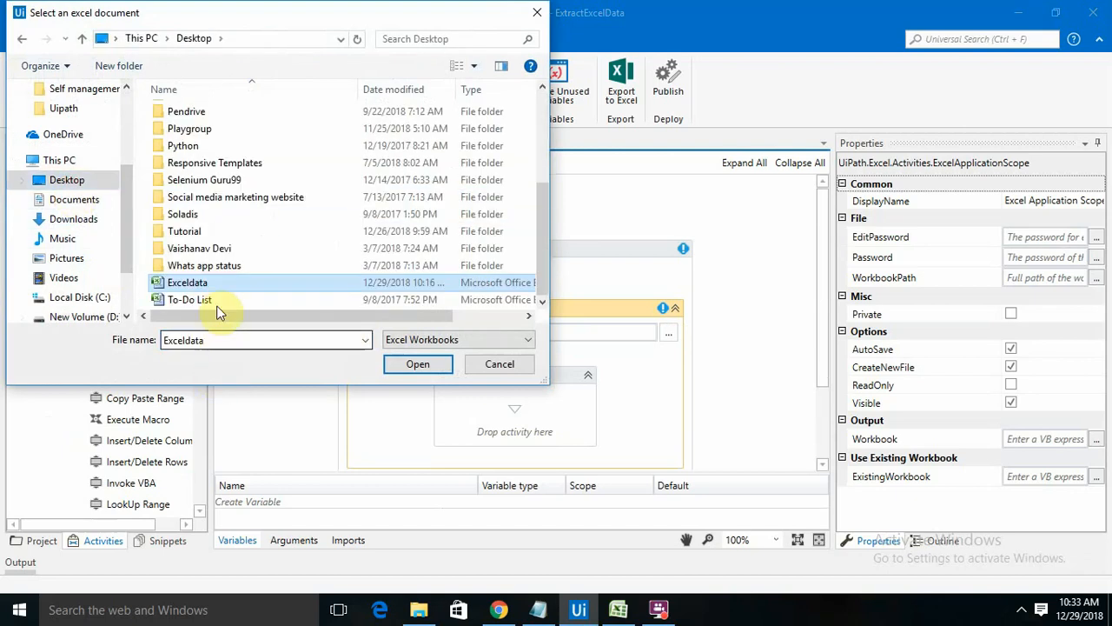
left_click(417, 364)
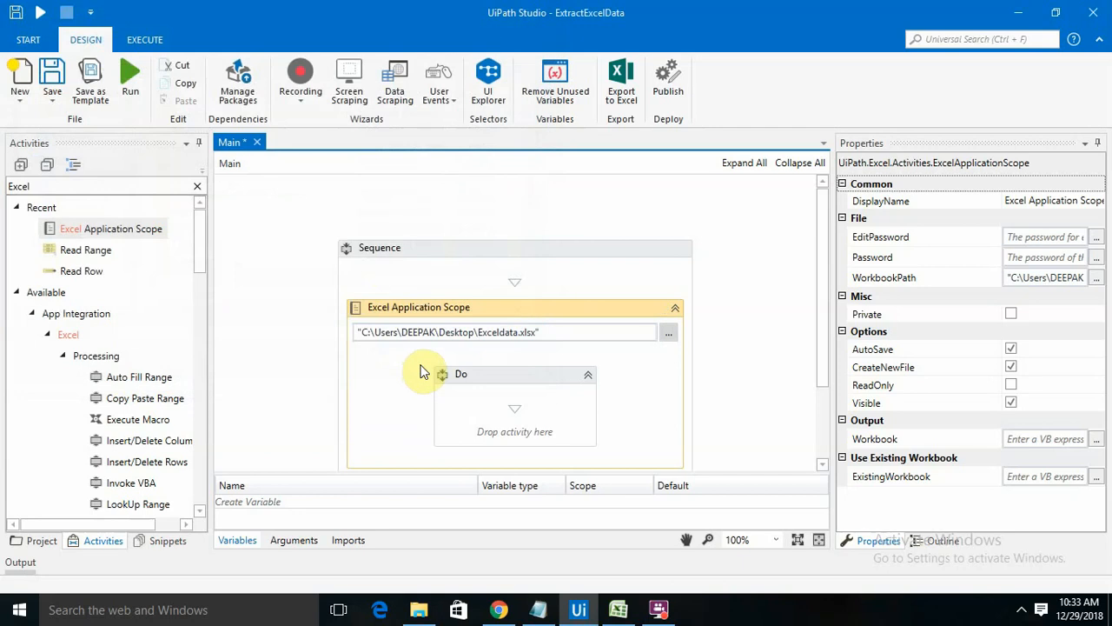
left_click(60, 186)
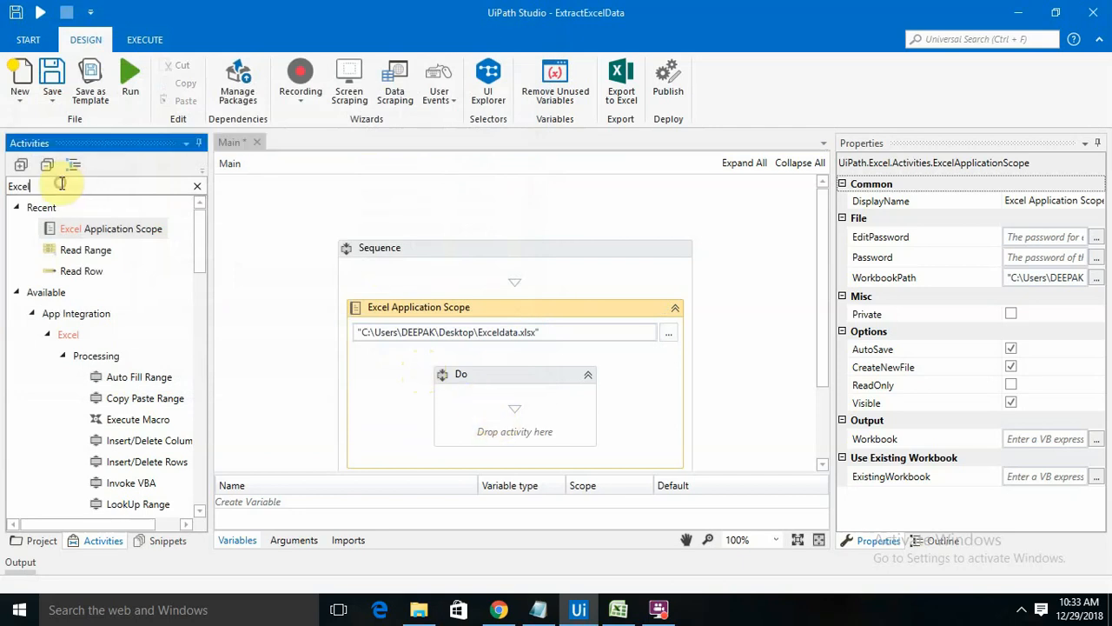
Add a Read Range activity inside the Excel scope's Do block
left_click(198, 185)
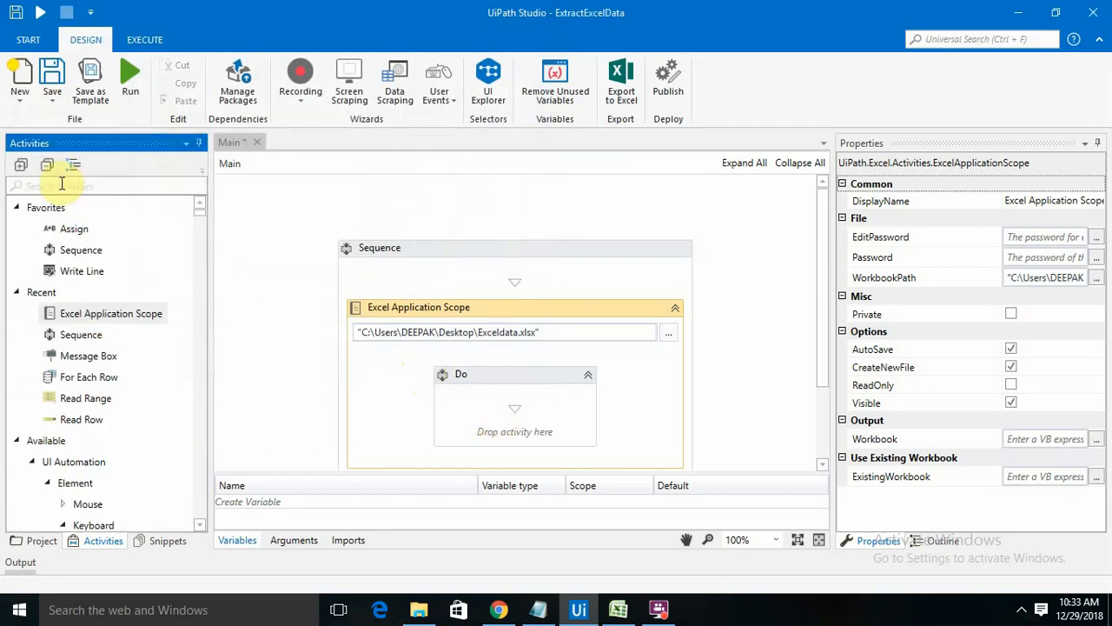
type("read")
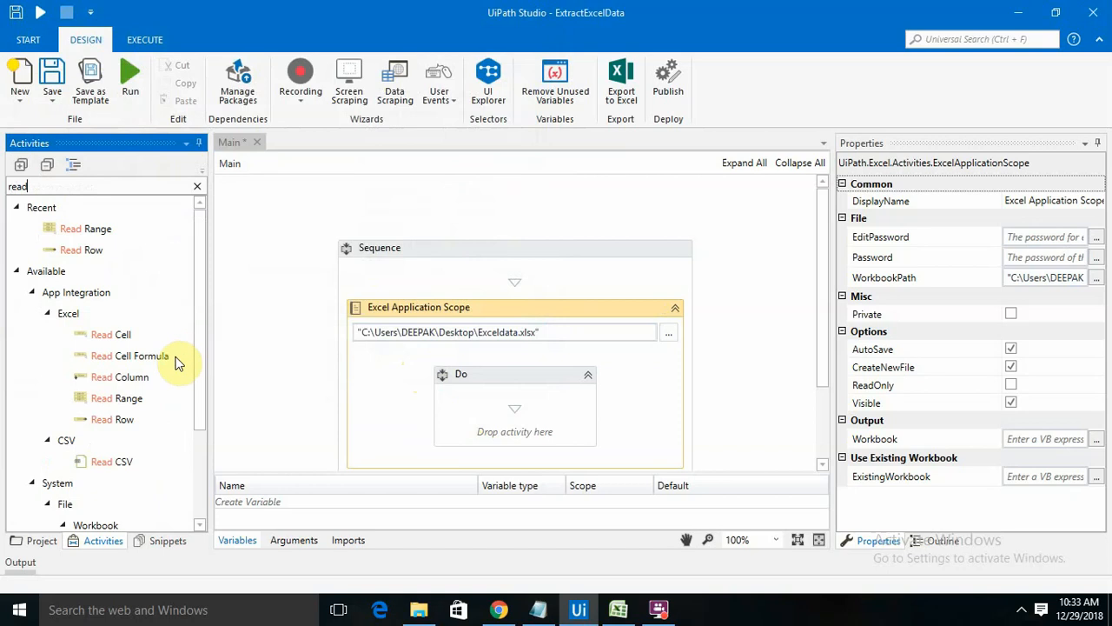
mouse_move(85, 229)
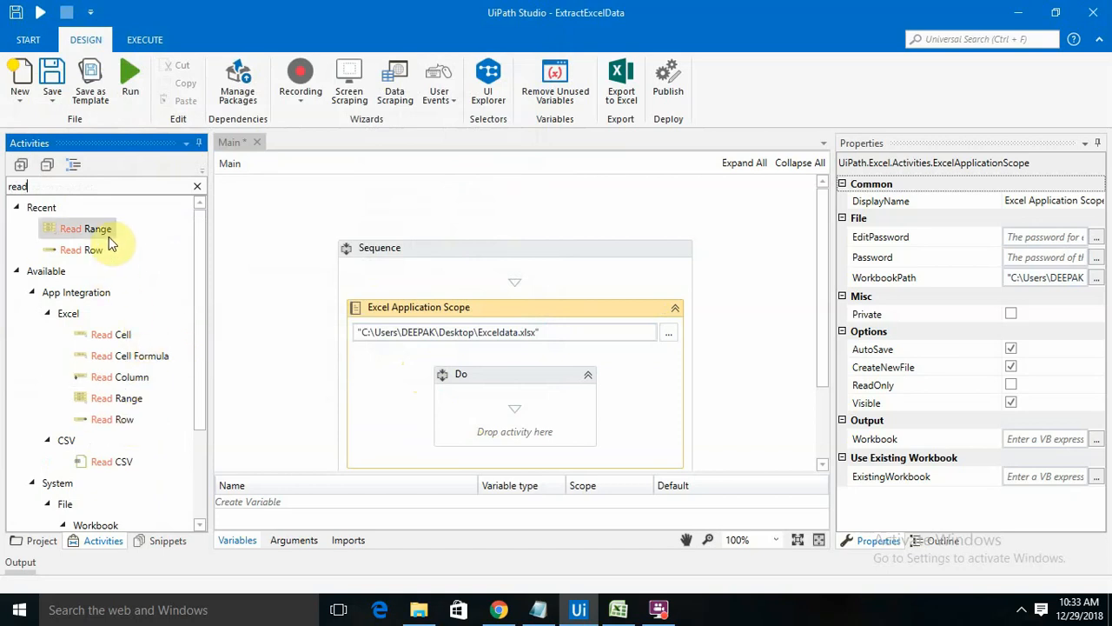
left_click_drag(87, 227, 484, 408)
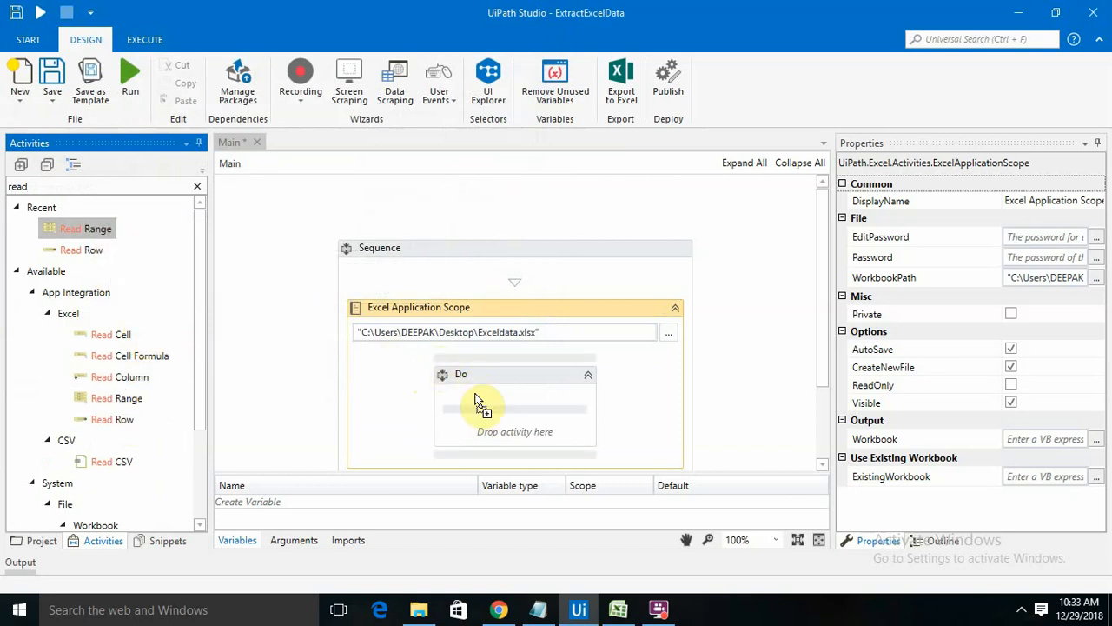
left_click_drag(85, 227, 514, 408)
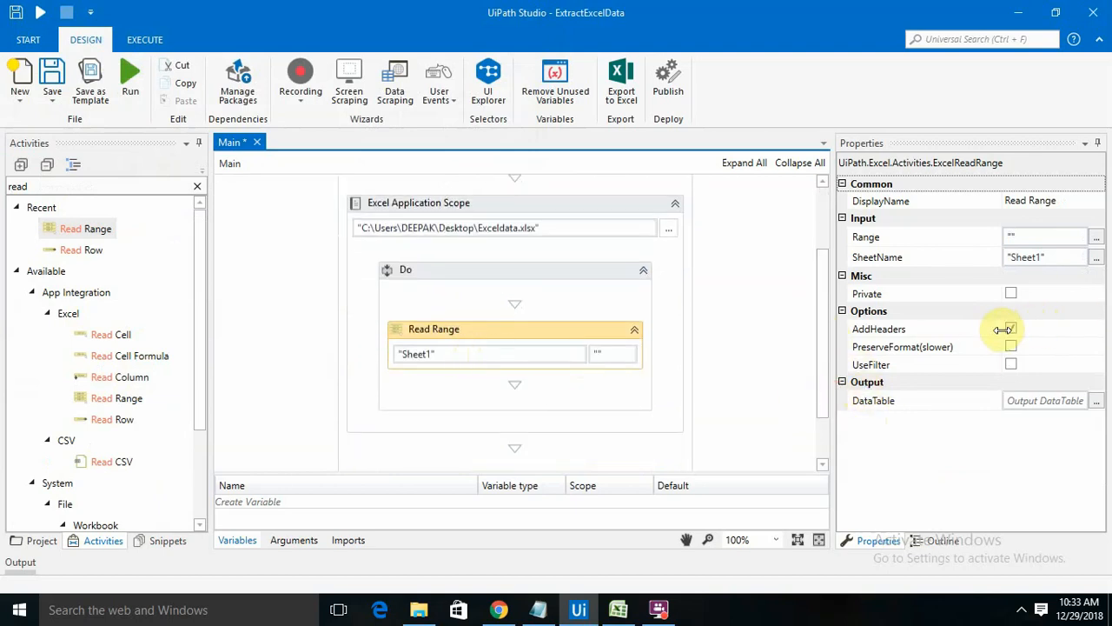
Keep the first row as headers and output Read Range to a new DataTable variable ExcelDataName
left_click(1011, 329)
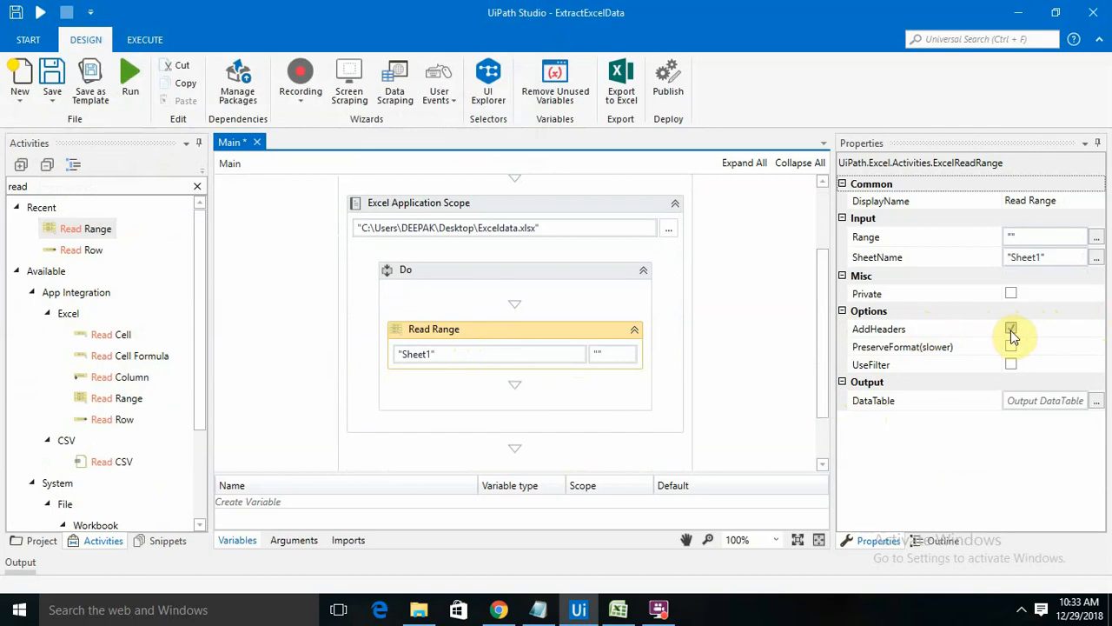
left_click(1011, 329)
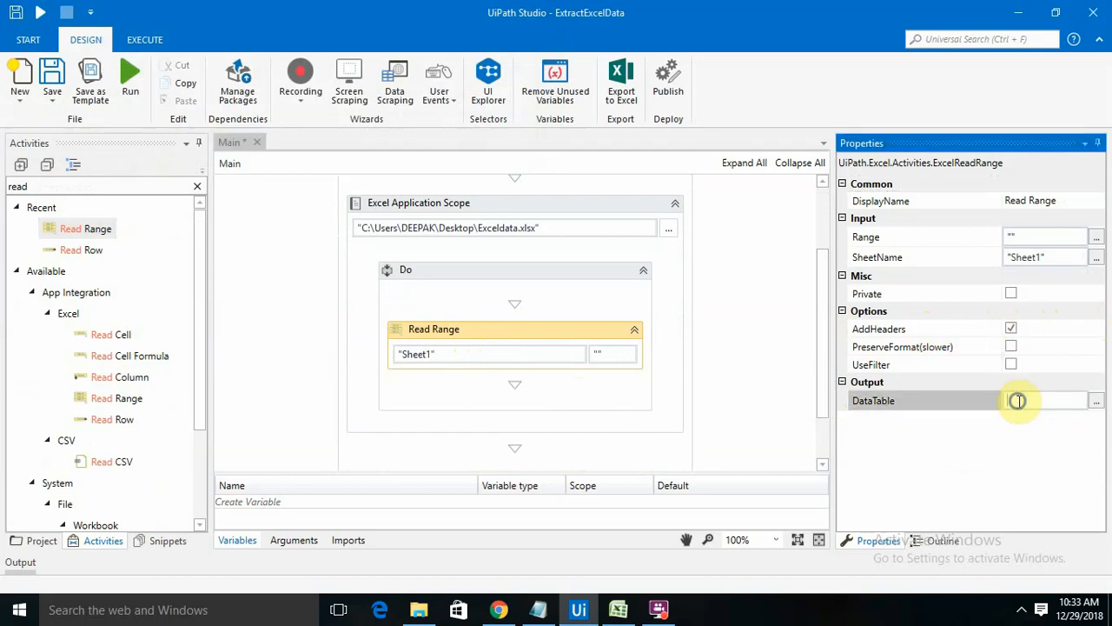
left_click(1043, 400)
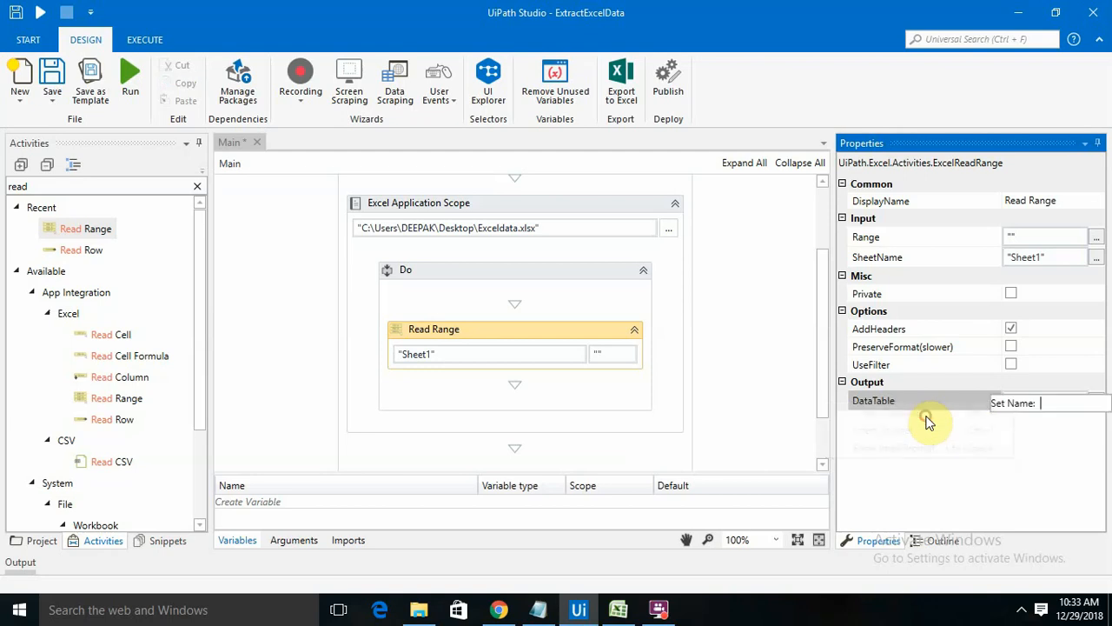
type("Ex")
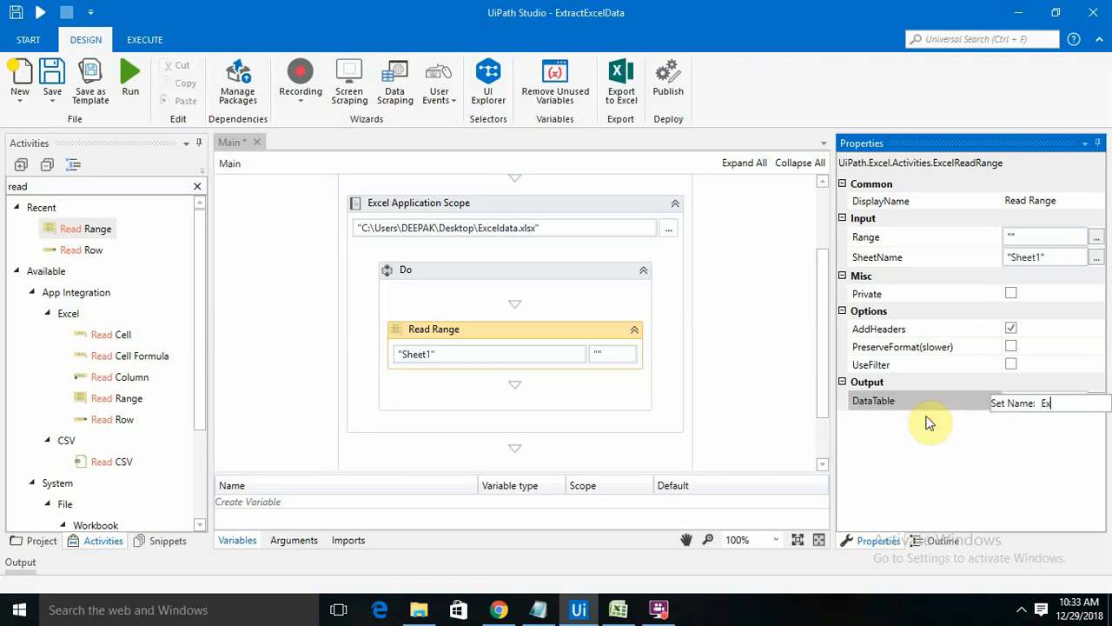
type("celDataName")
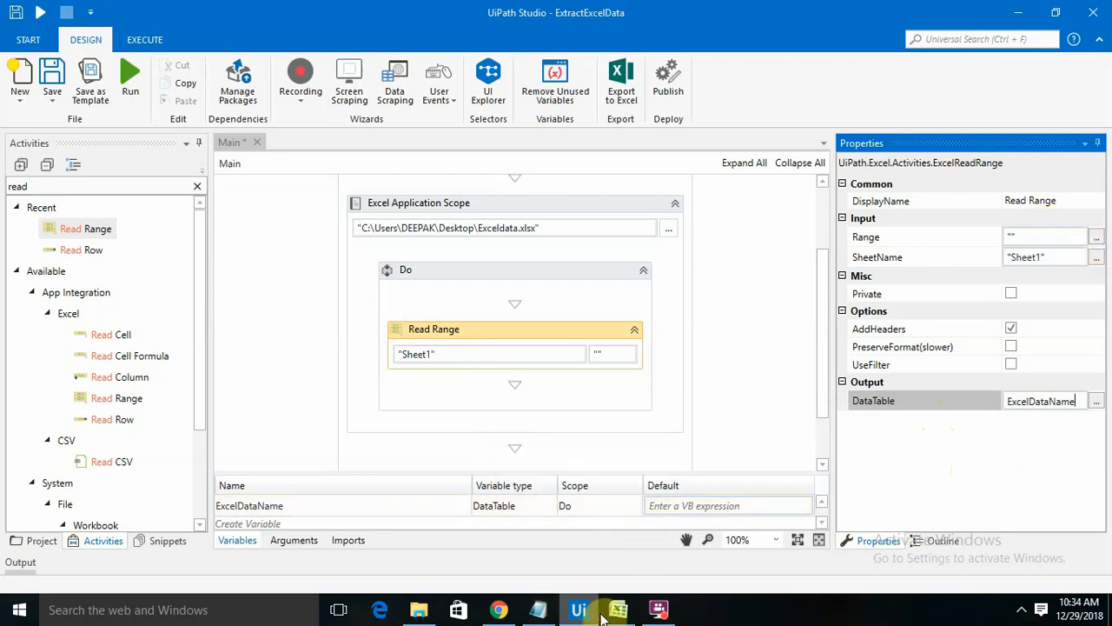
Check the Exceldata workbook's data in Excel and return to the workflow
left_click(619, 609)
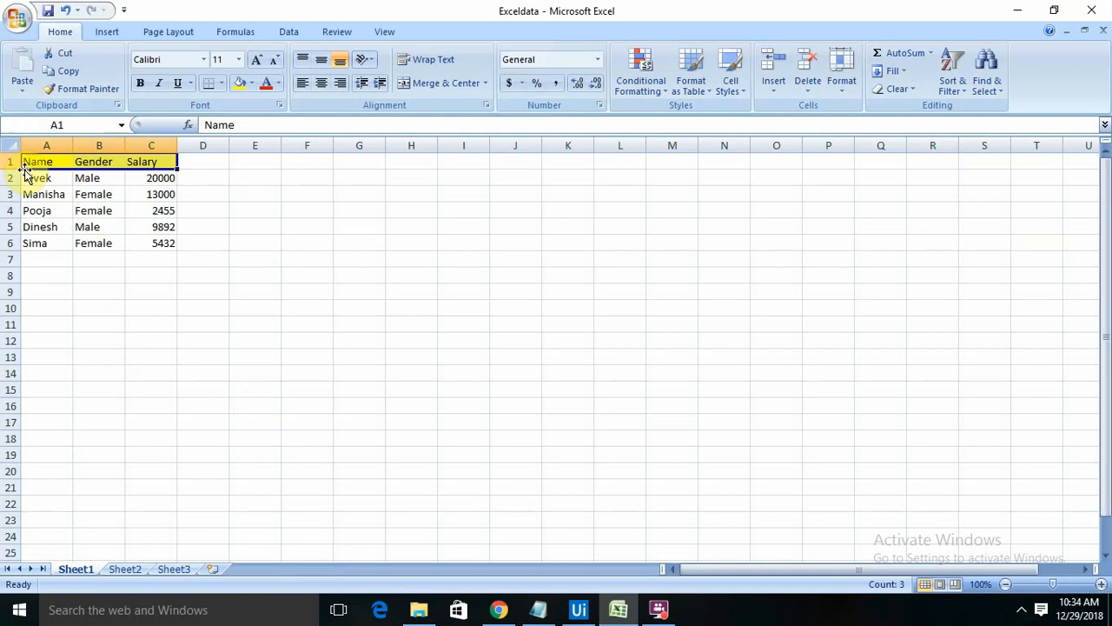
mouse_move(35, 211)
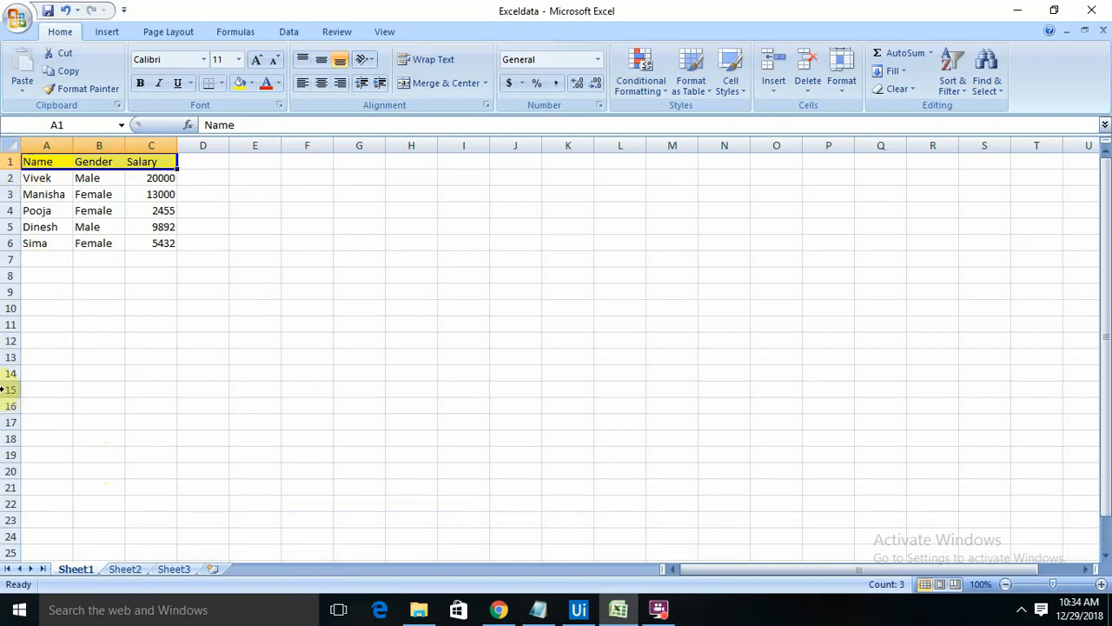
mouse_move(416, 599)
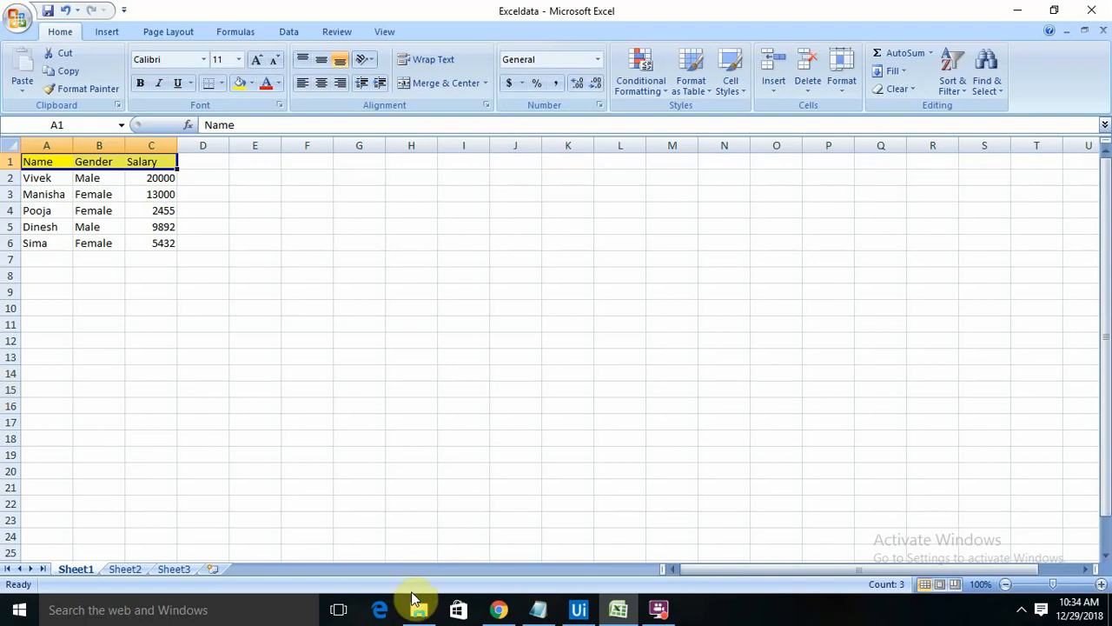
left_click(577, 608)
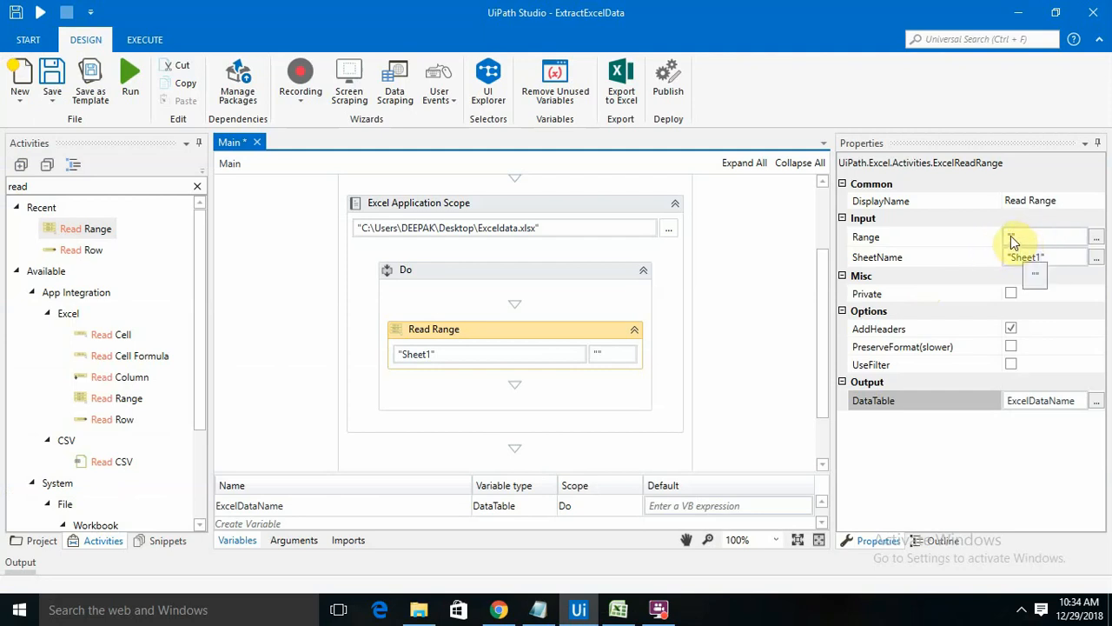
mouse_move(1022, 242)
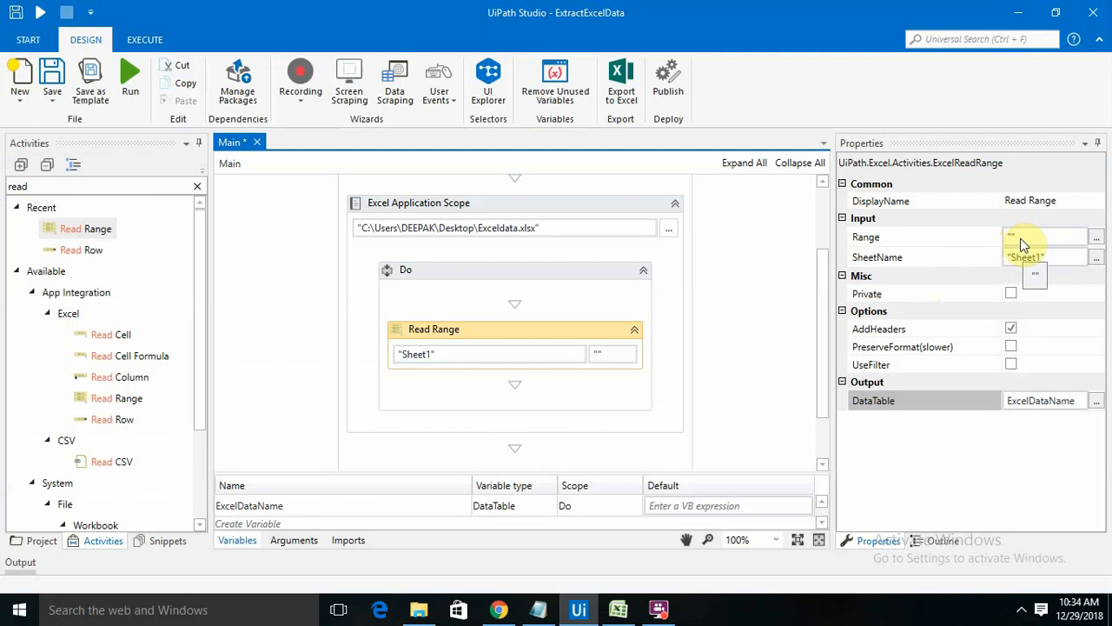
mouse_move(761, 372)
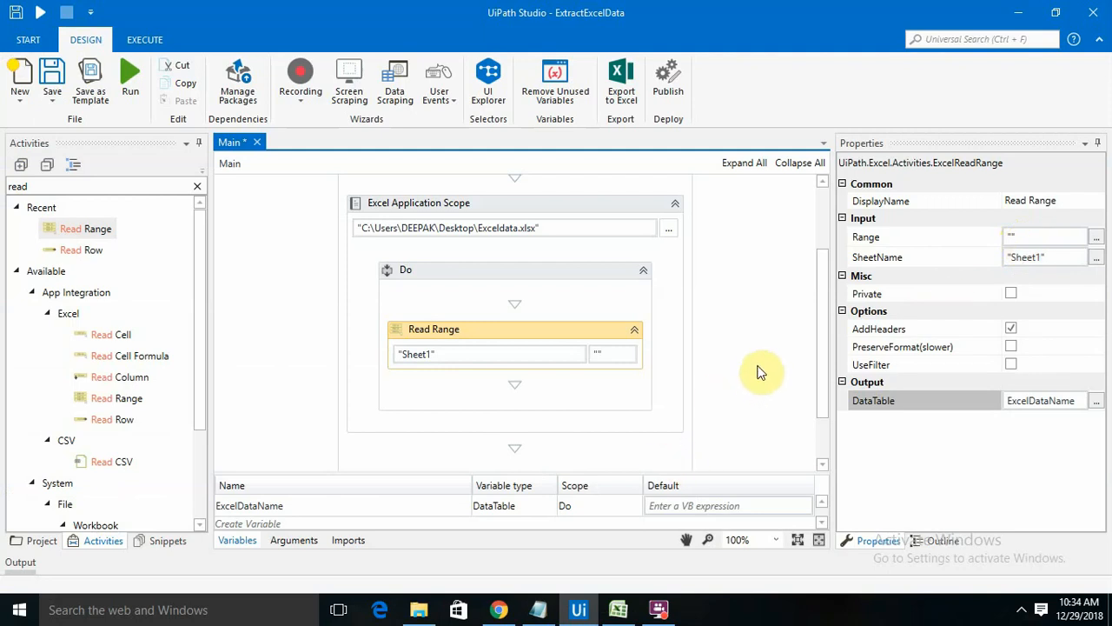
mouse_move(754, 356)
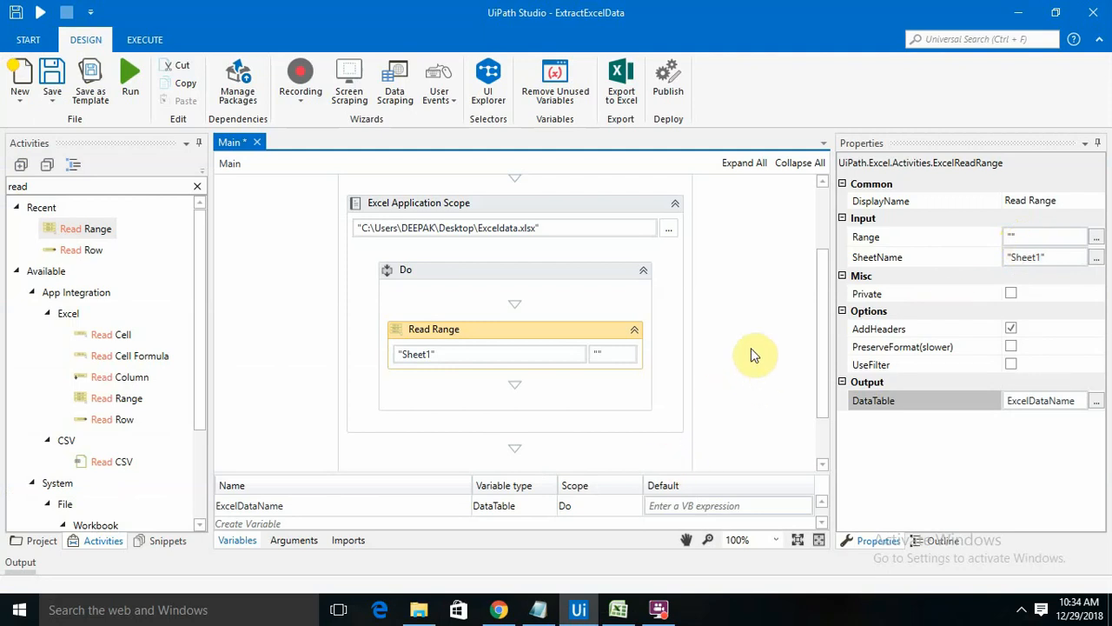
mouse_move(598, 396)
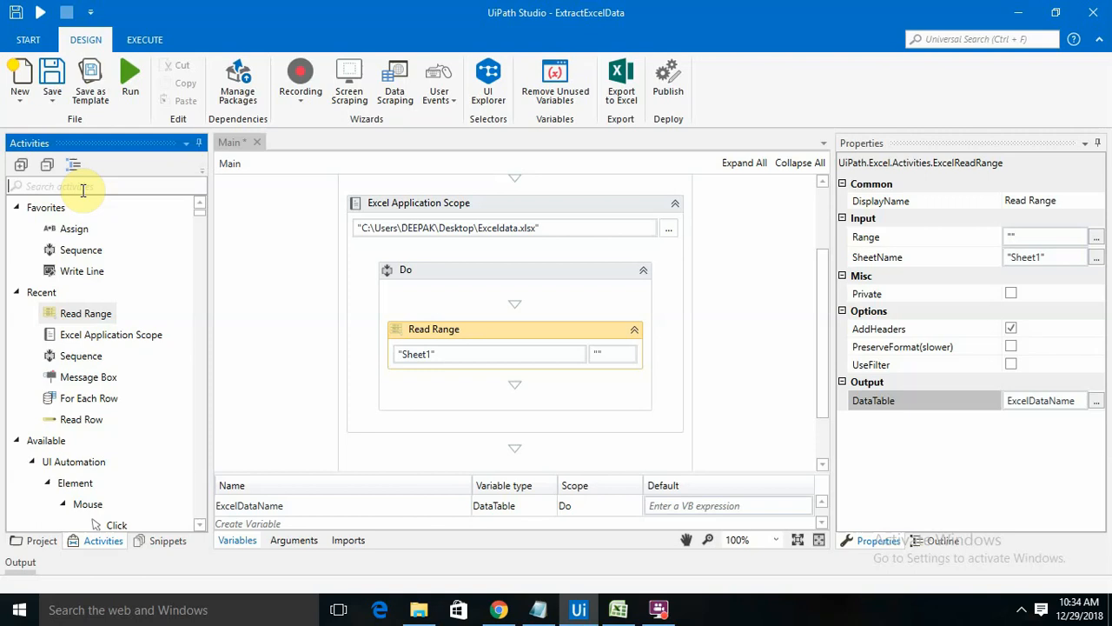
Search for 'each' and start setting the For Each Row loop's table to ExcelDataName
type("e")
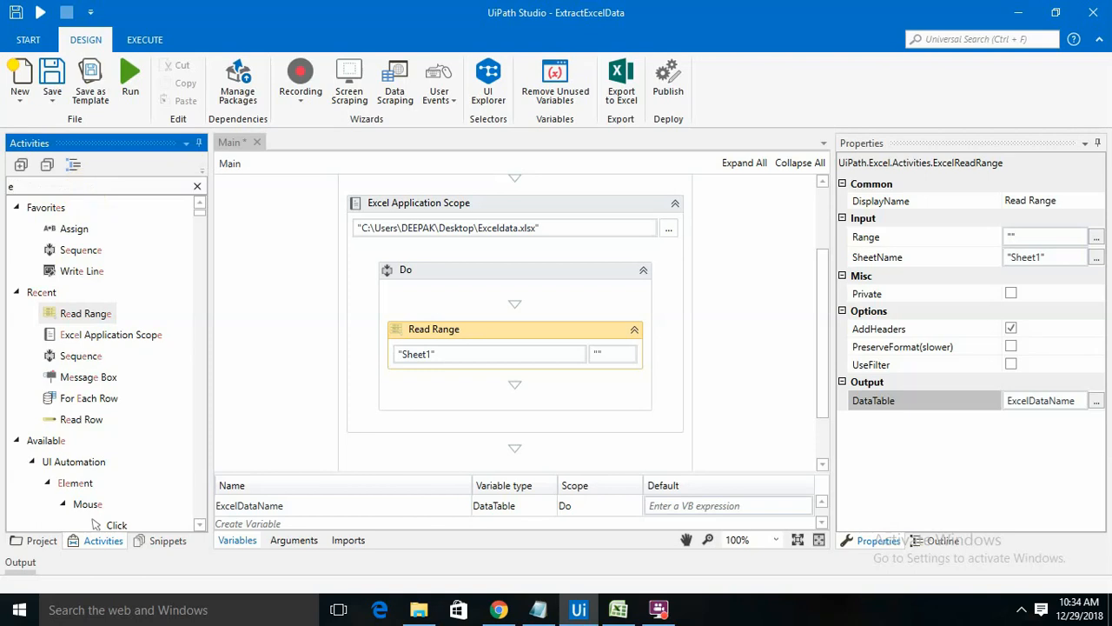
type("ach")
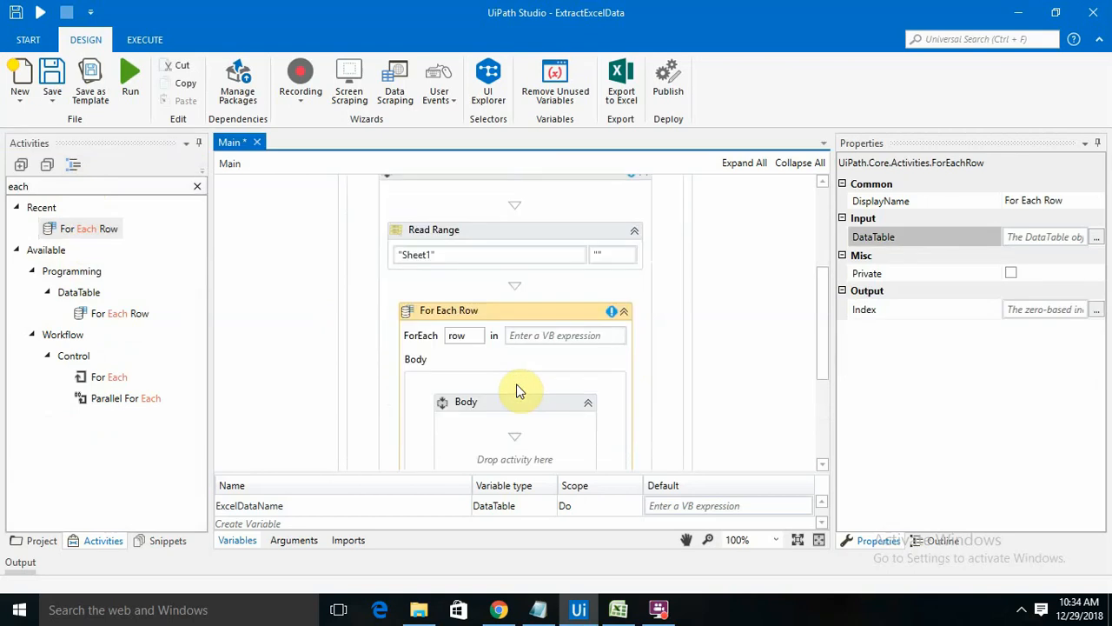
left_click(565, 334)
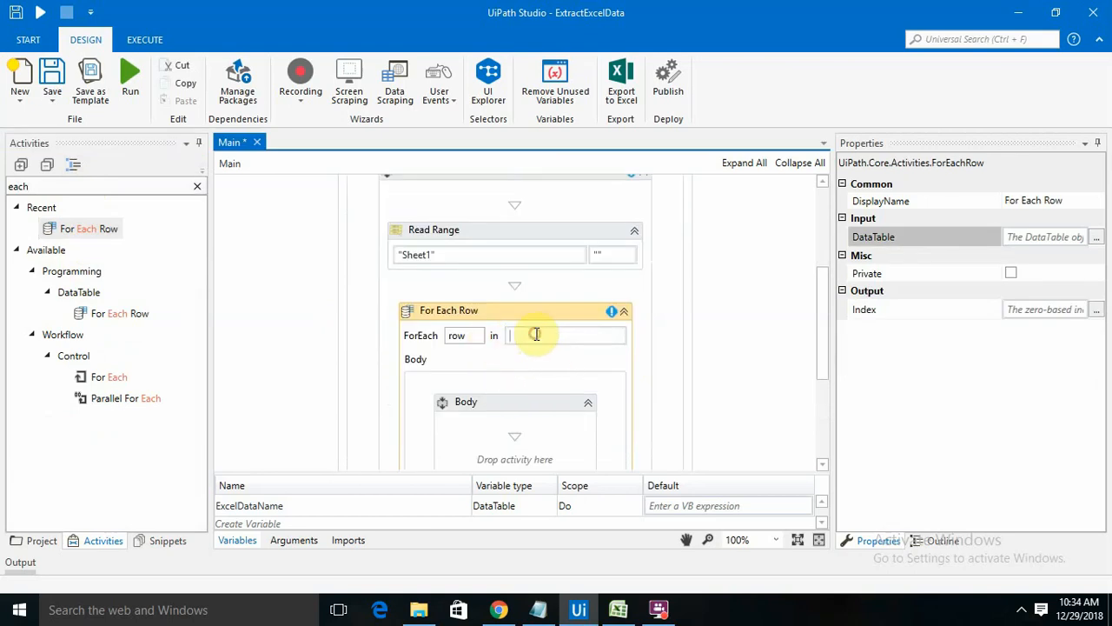
type("ExcelDataName")
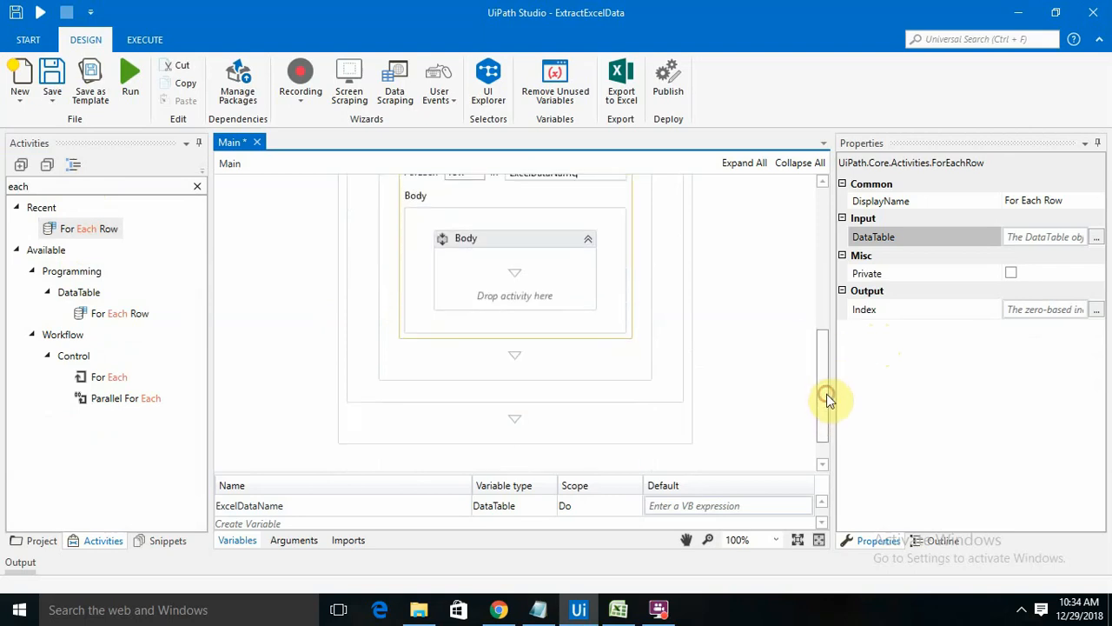
mouse_move(782, 337)
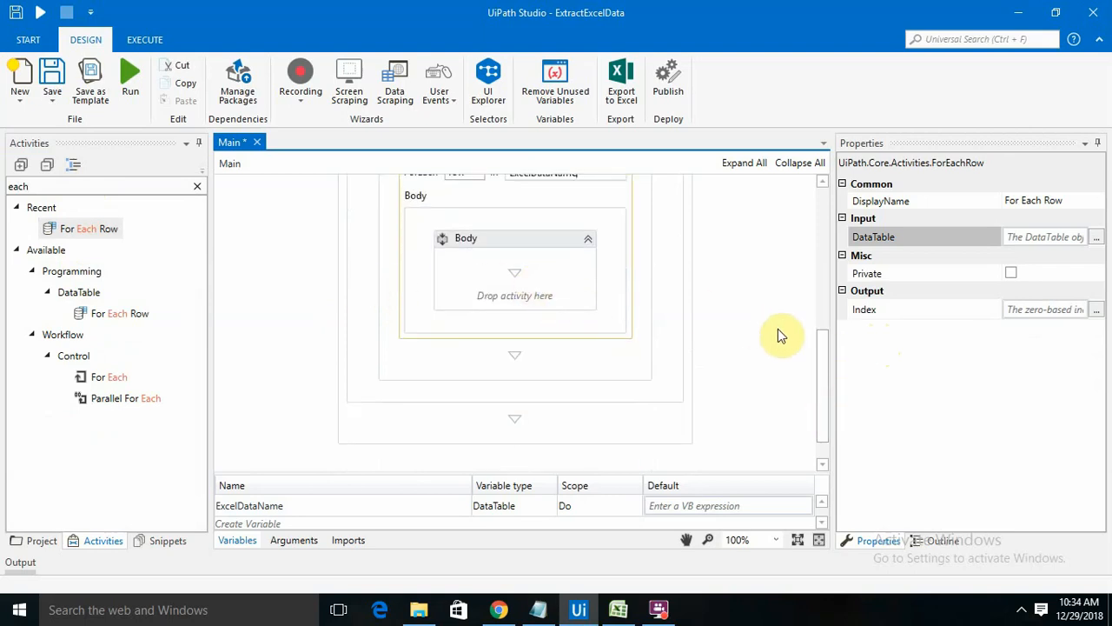
mouse_move(678, 334)
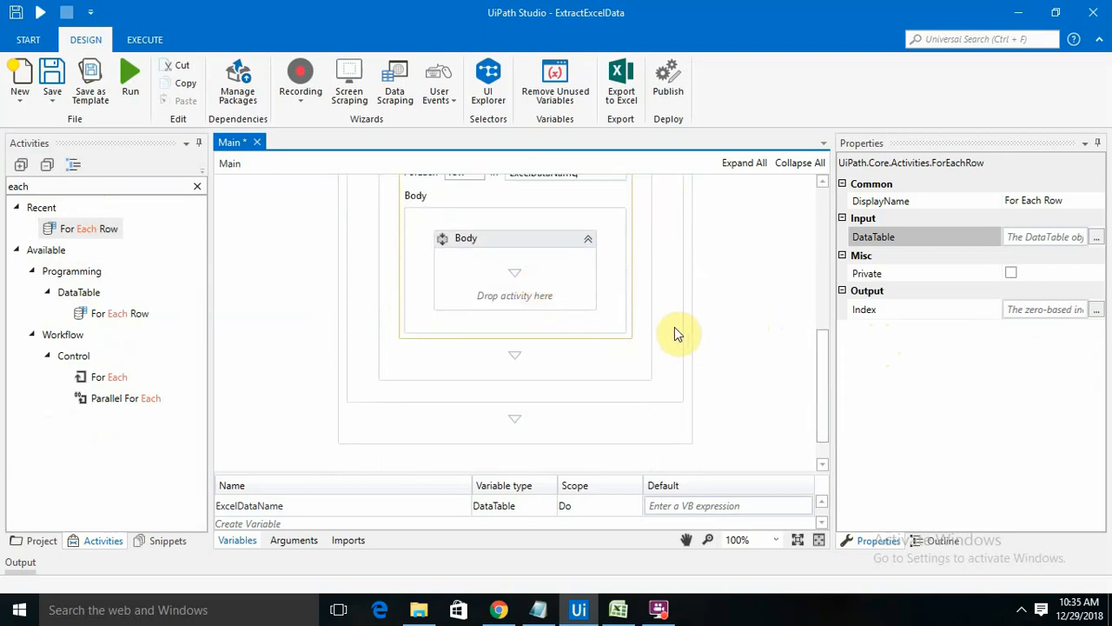
mouse_move(17, 228)
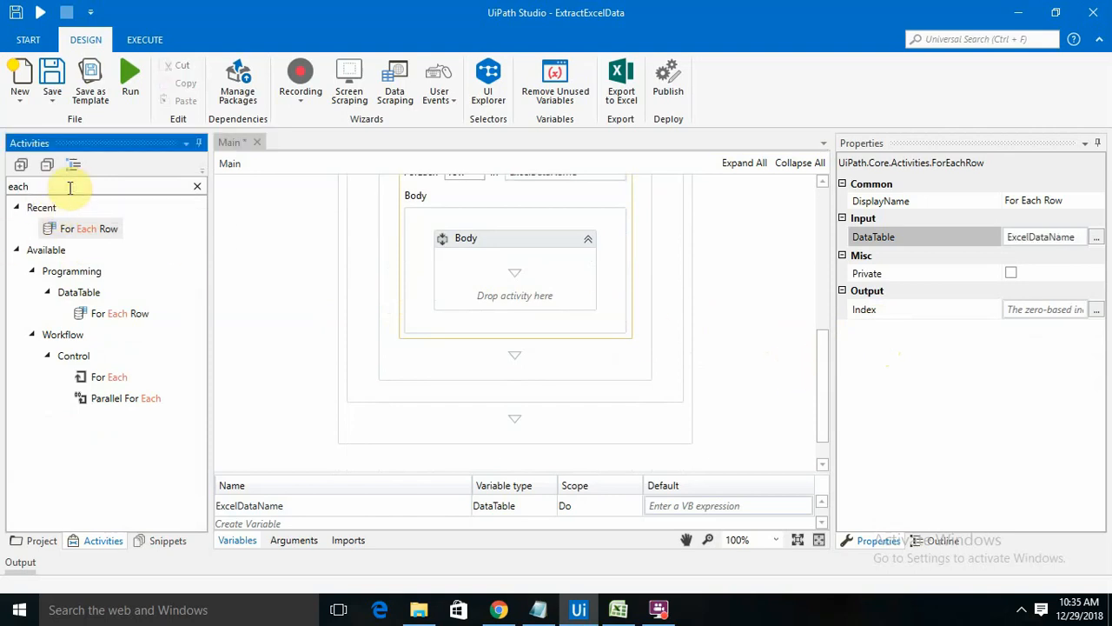
Add a Message Box activity inside the For Each Row body
left_click(199, 185)
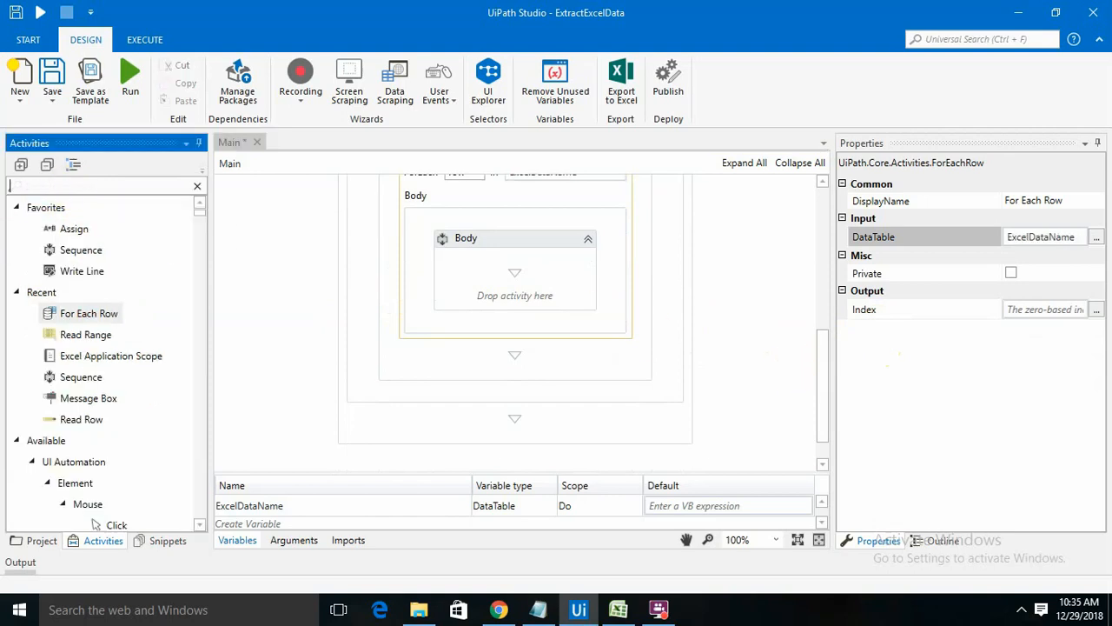
type("mes")
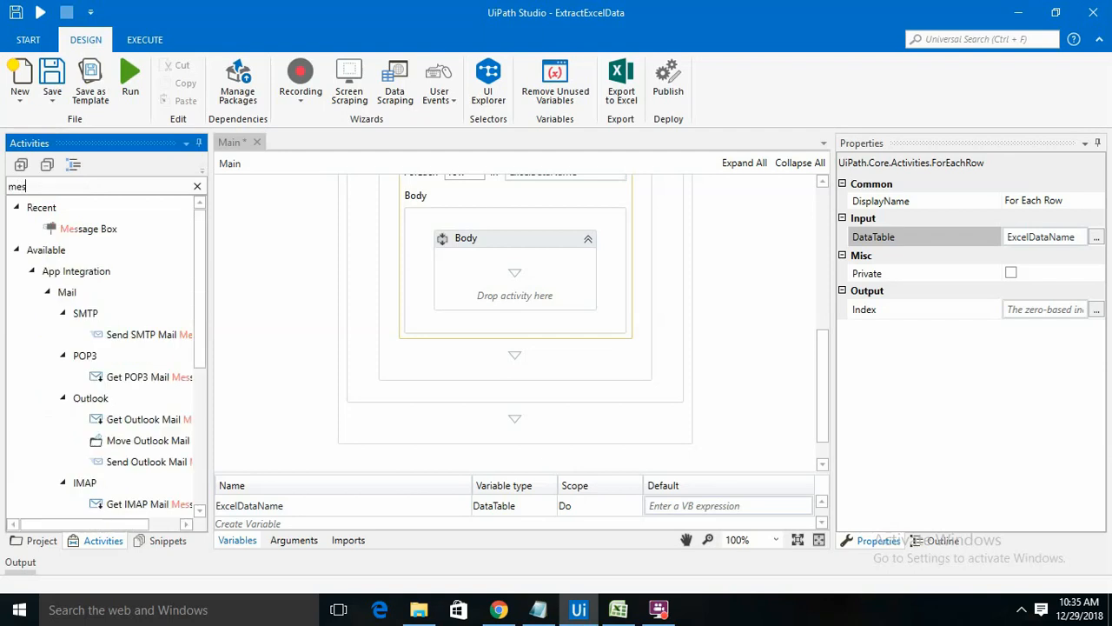
left_click_drag(87, 227, 456, 302)
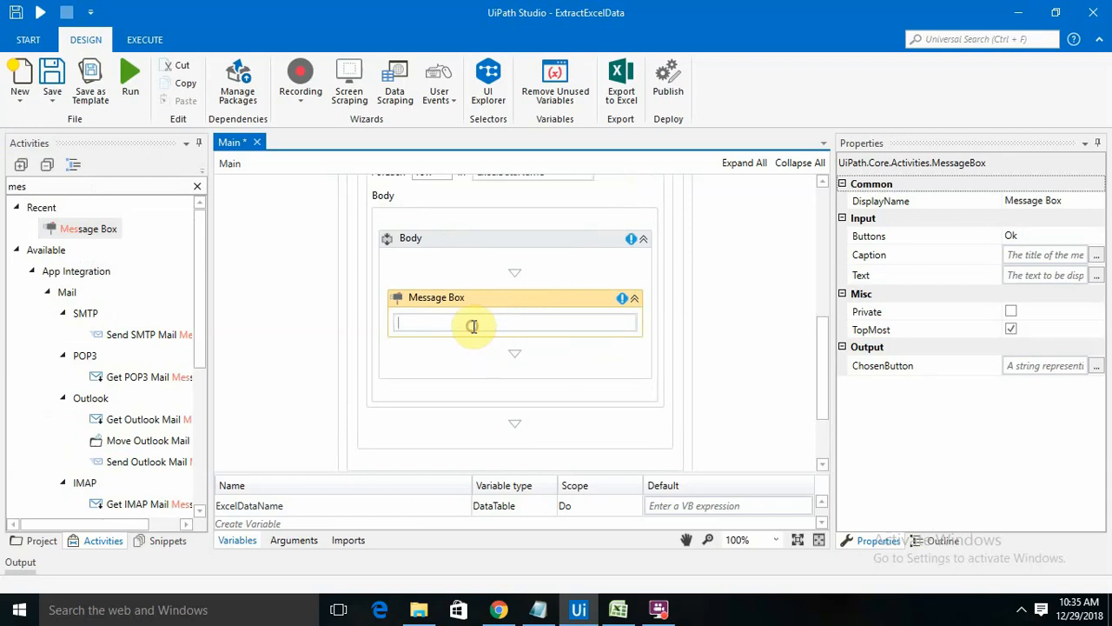
Set the message text to "Name:" + row.Item(0).ToString
type("\"\"")
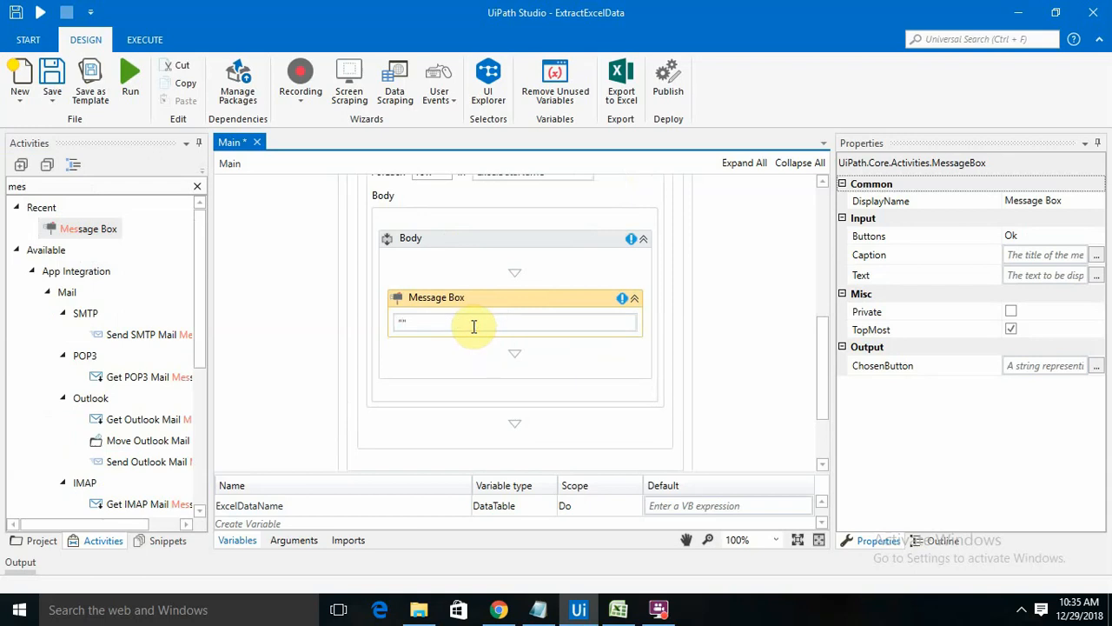
type("Name")
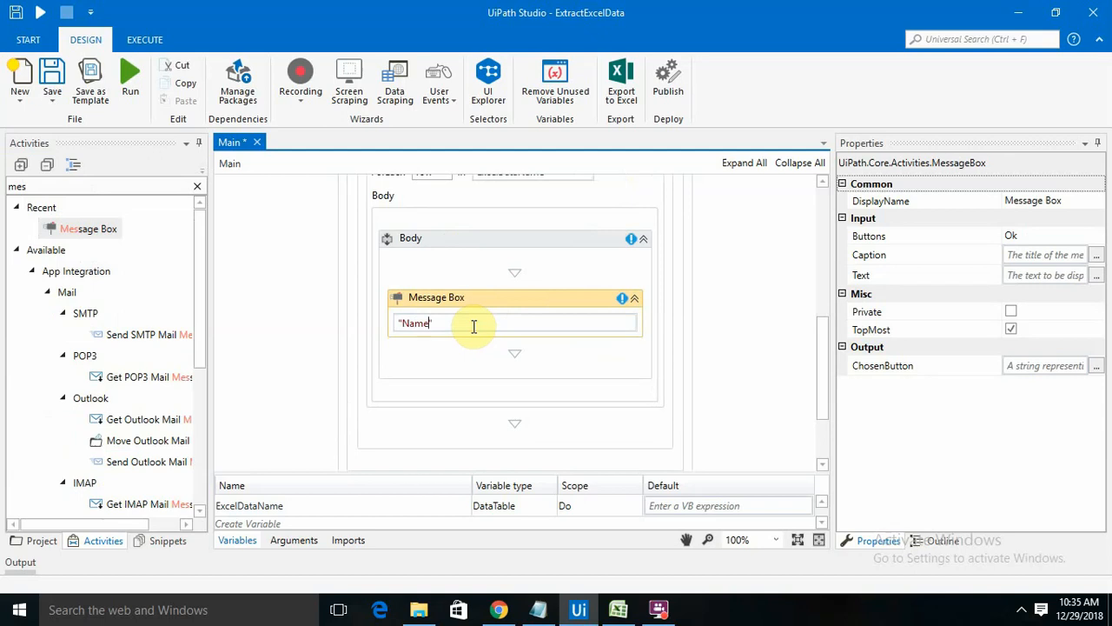
type(":")
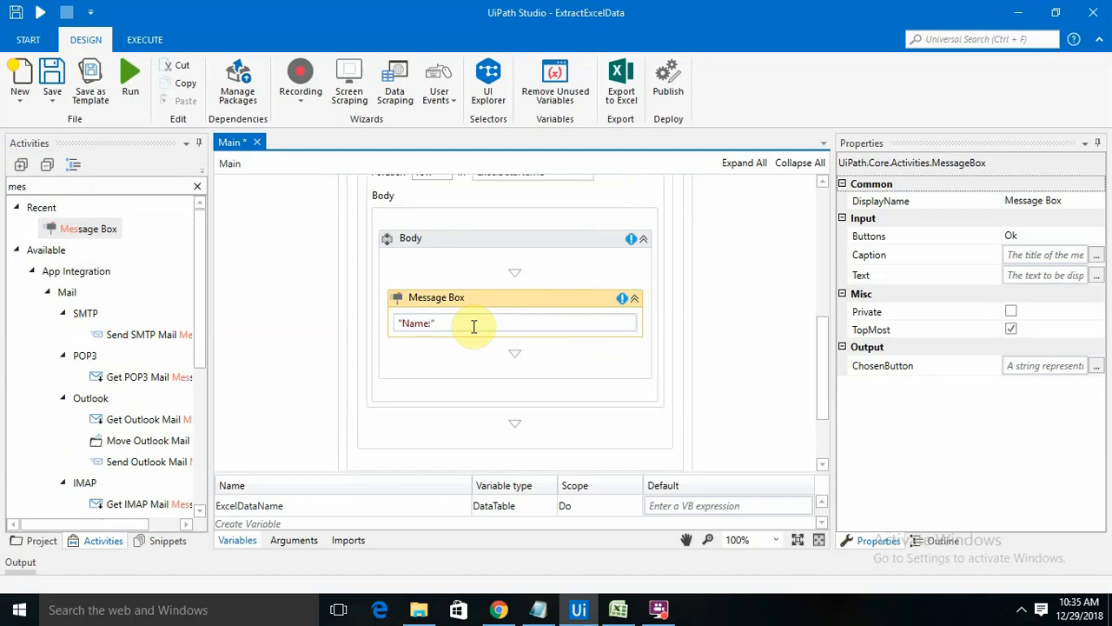
type("+")
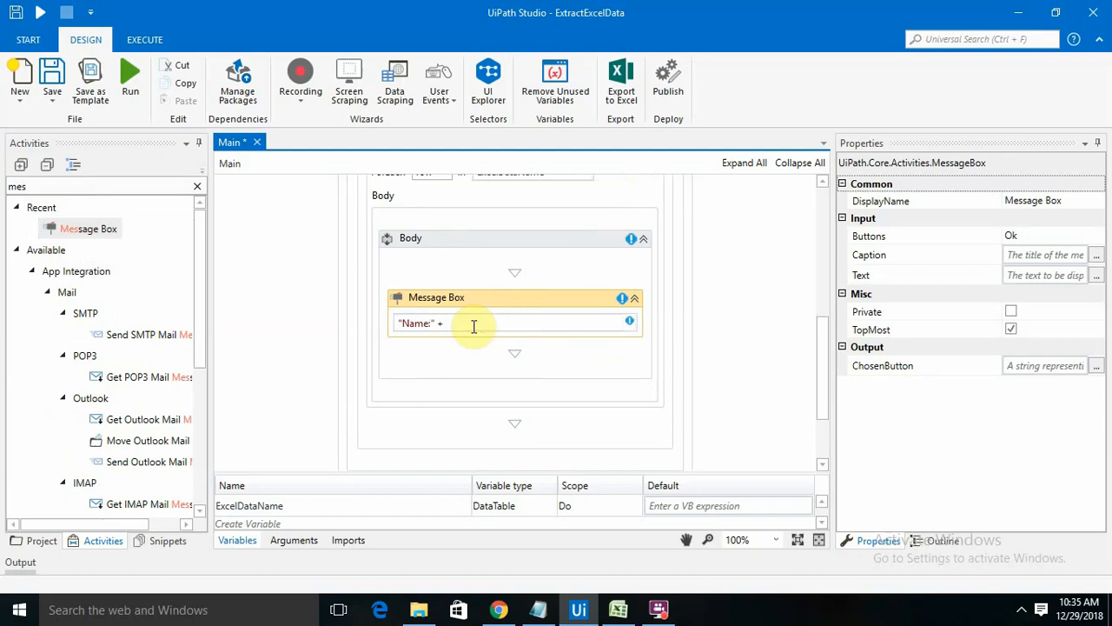
type("r")
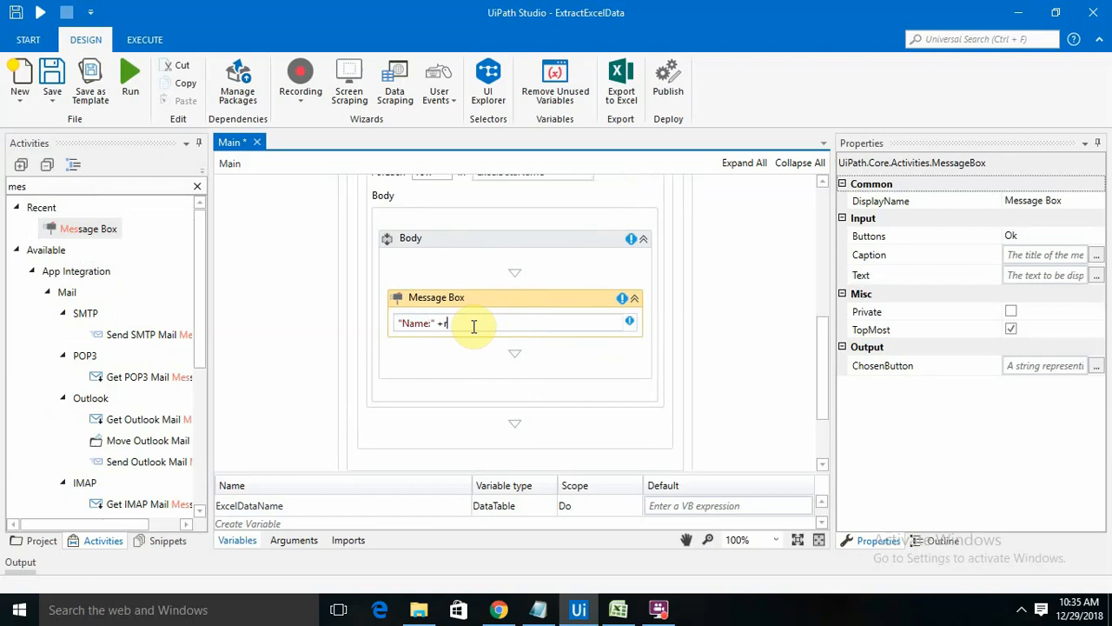
type("ow.")
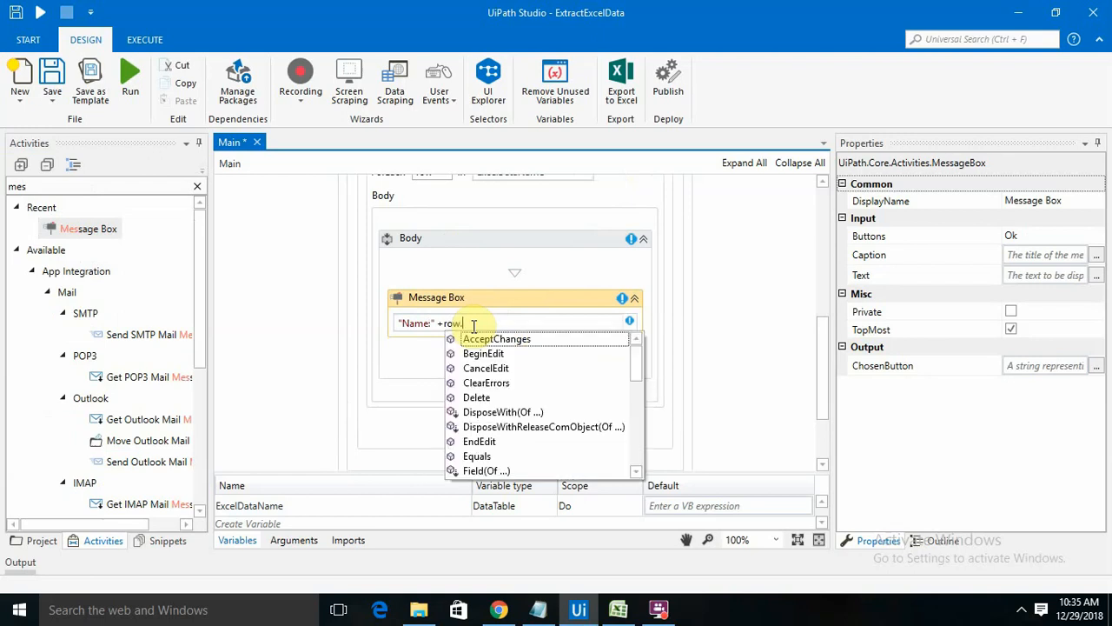
type("item")
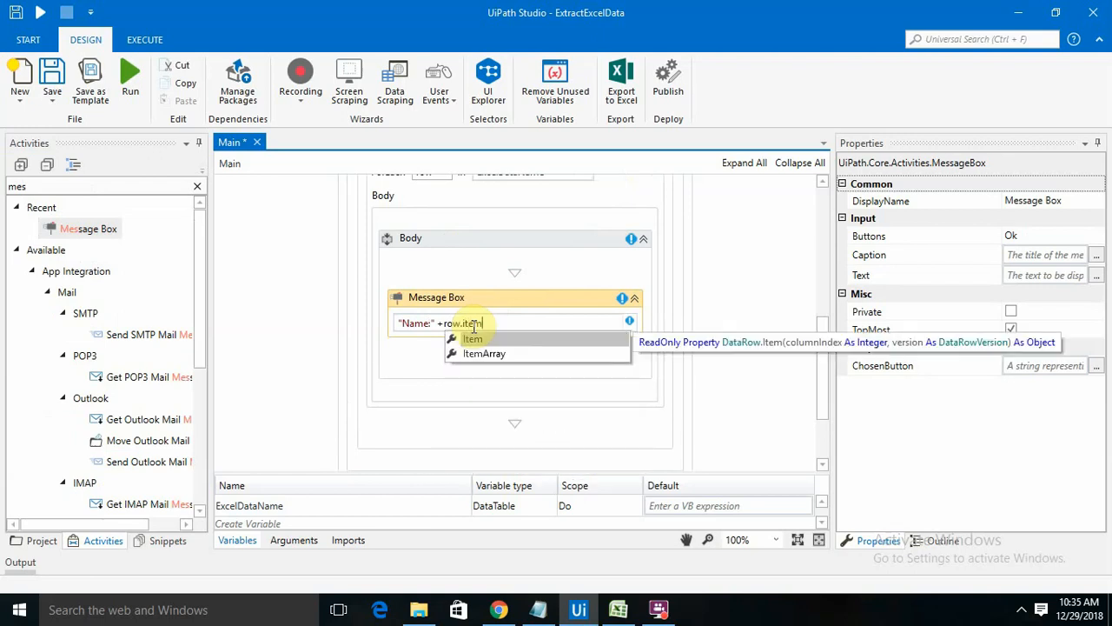
left_click(473, 339)
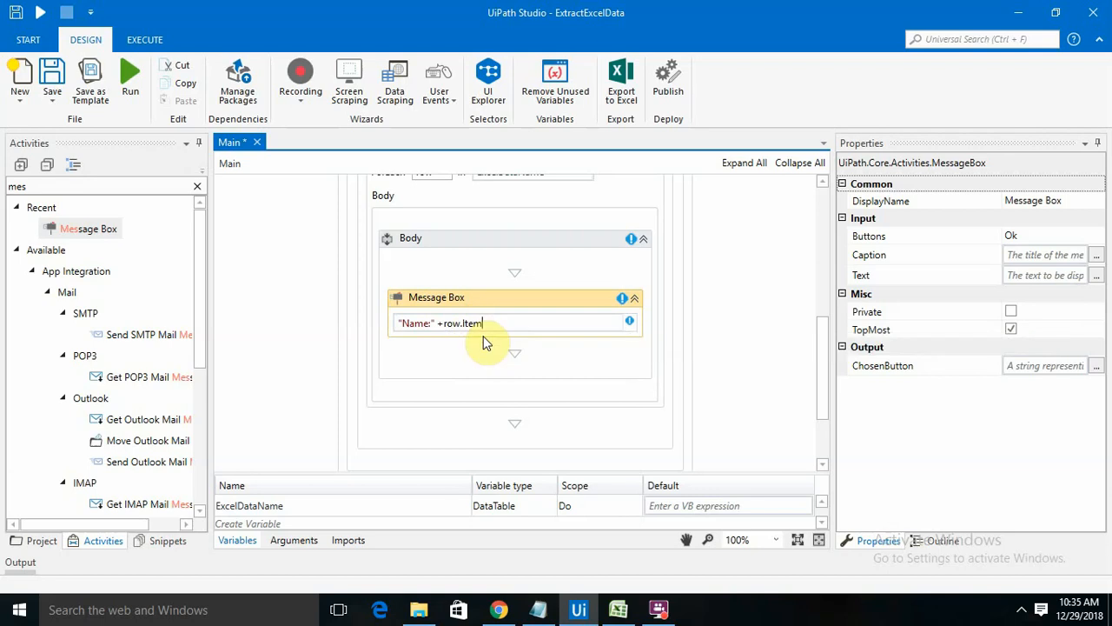
type("()")
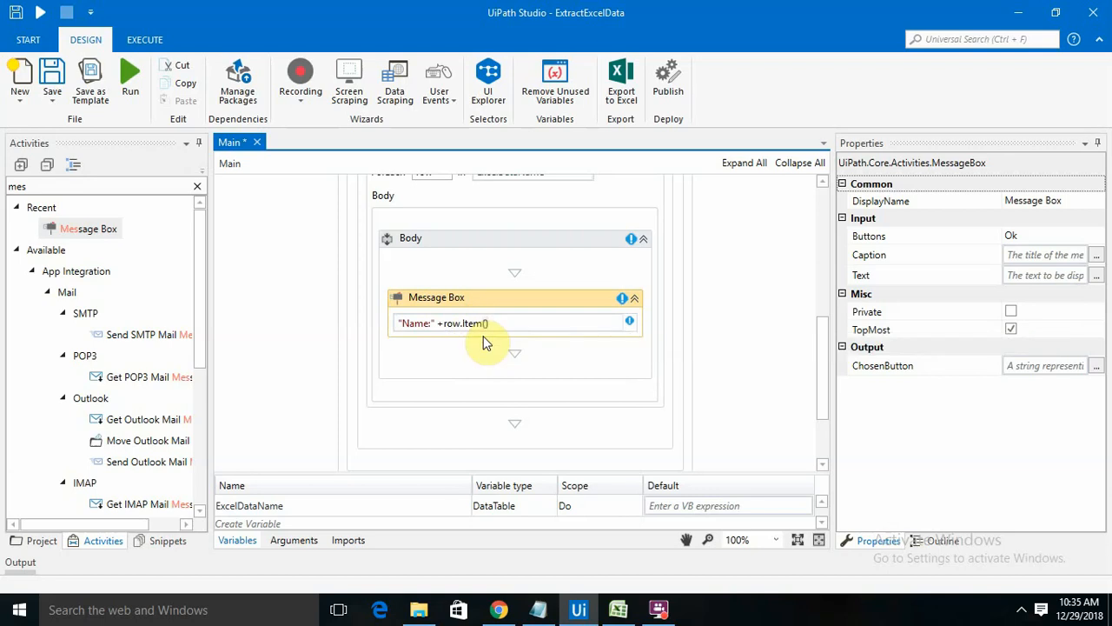
mouse_move(487, 329)
type("0")
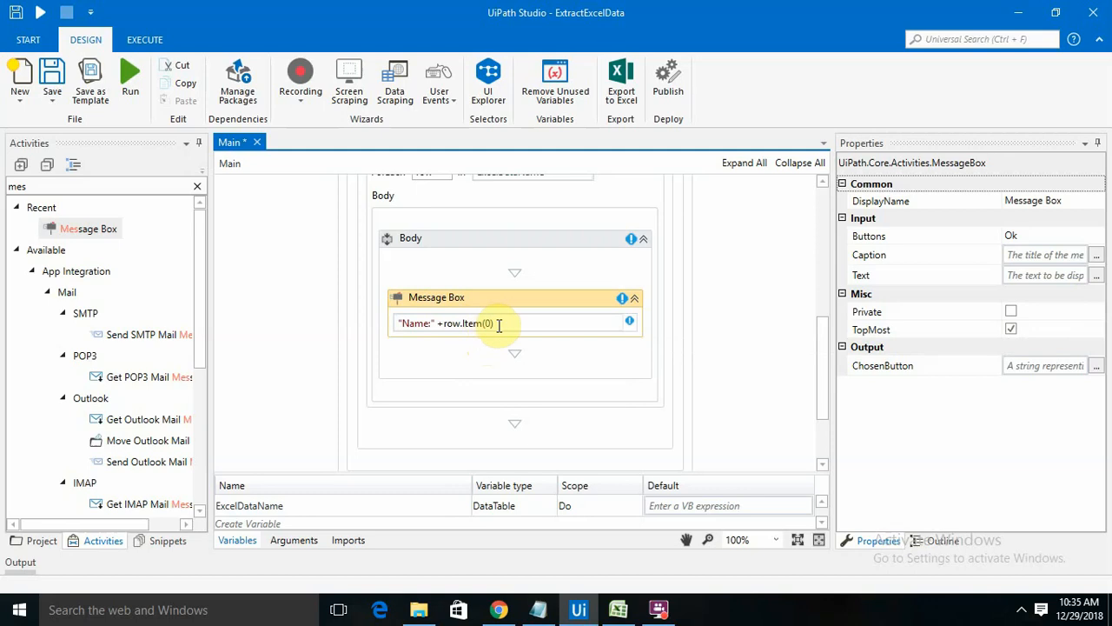
type(".ToString")
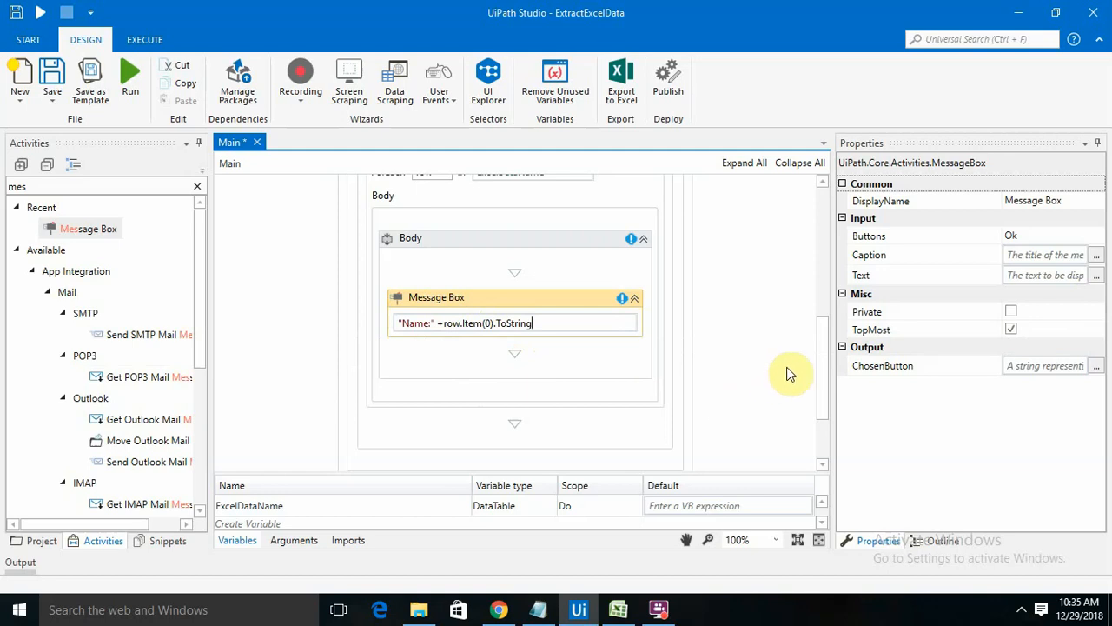
mouse_move(820, 368)
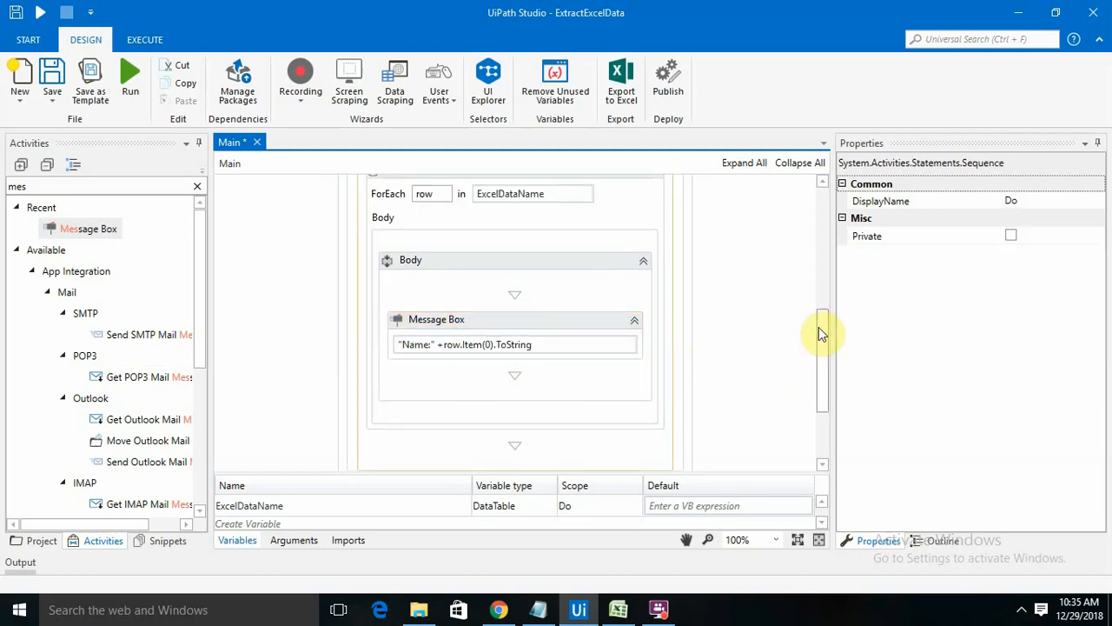
Save the workflow from the Save dropdown and start it running
scroll("up", 3)
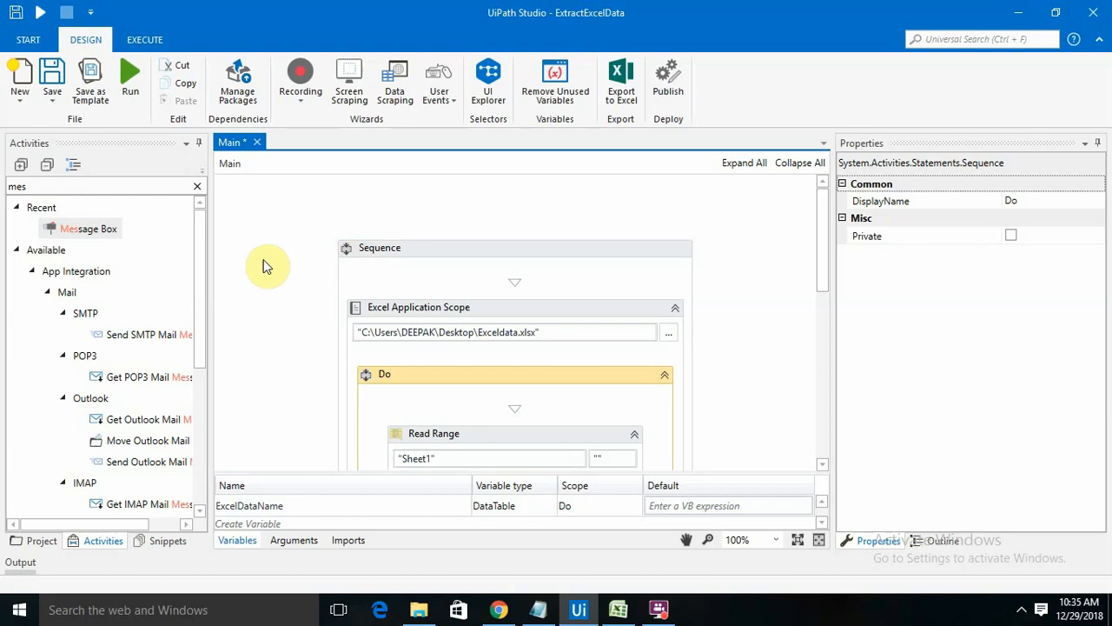
left_click(52, 78)
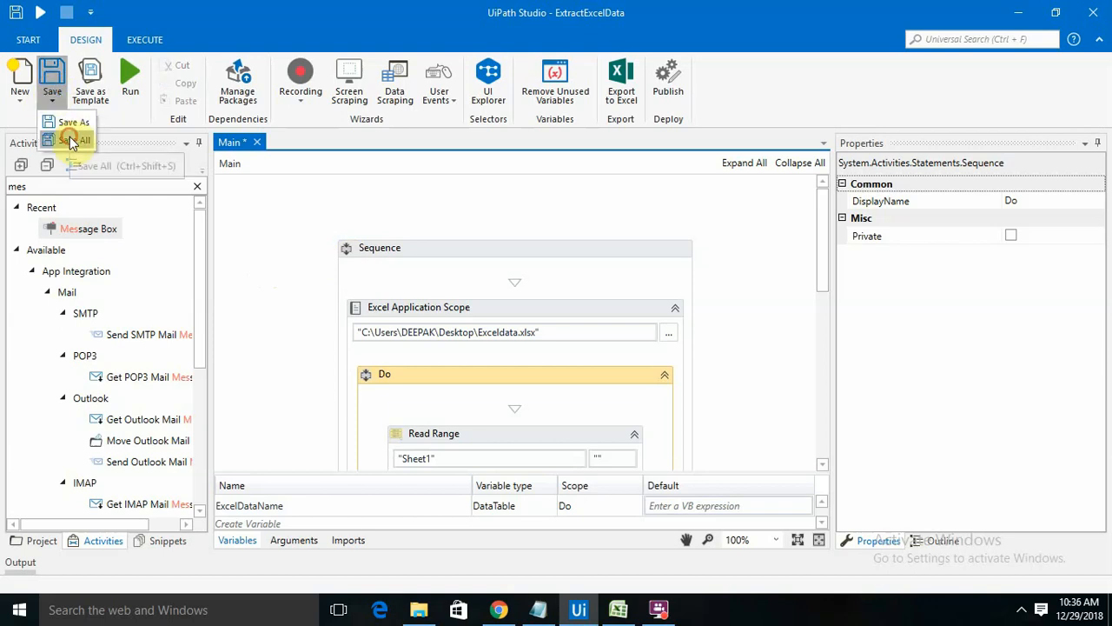
left_click(619, 608)
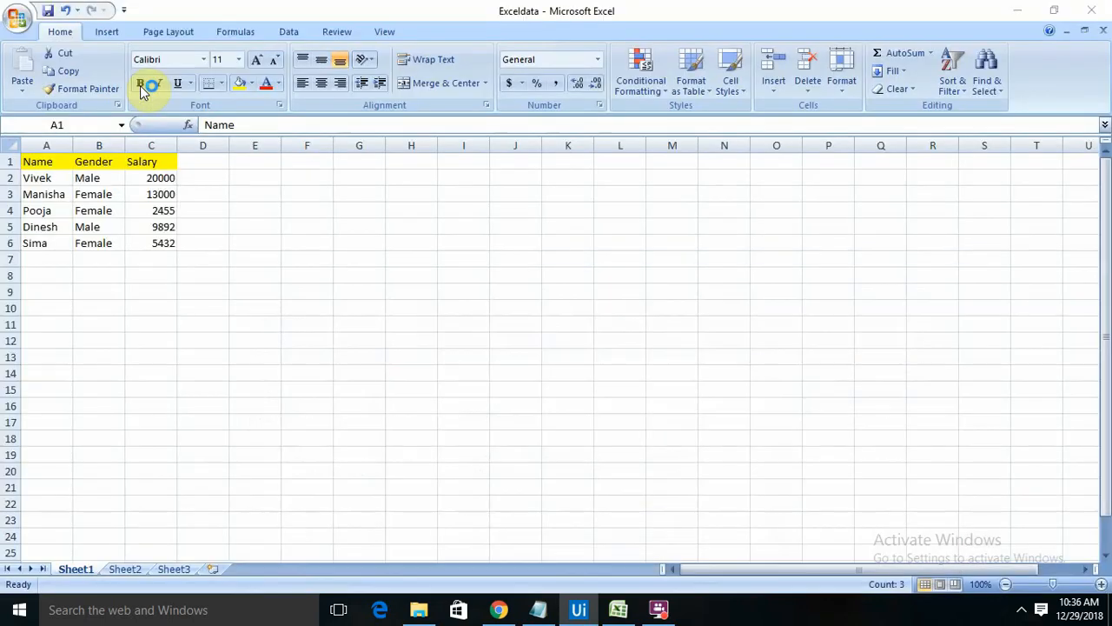
mouse_move(494, 292)
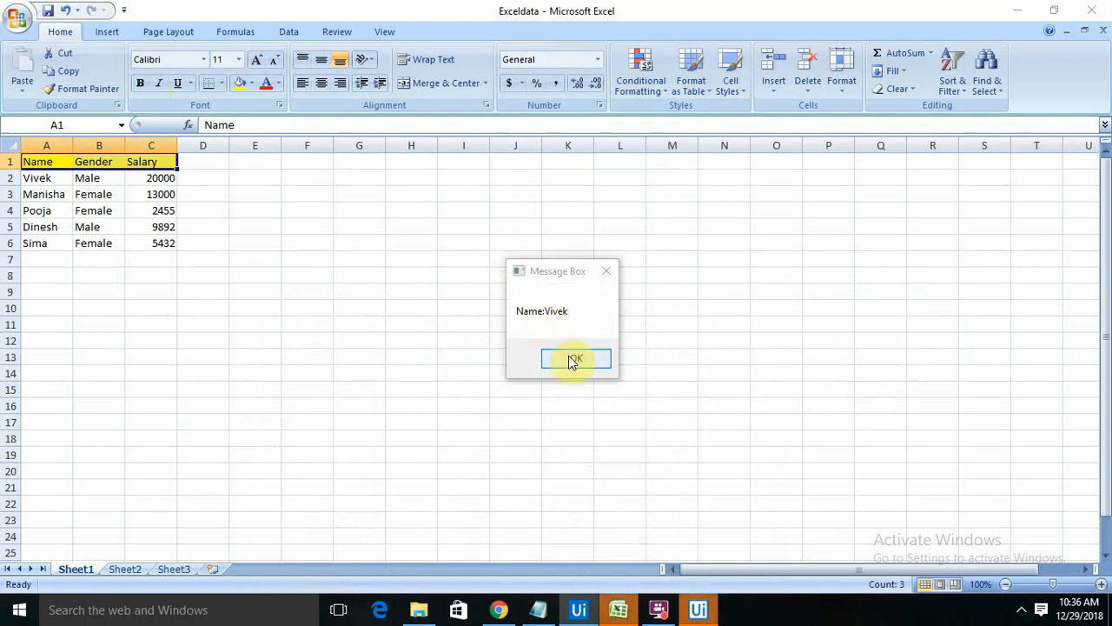
Dismiss the message boxes showing Name:Vivek, Name:Manisha and Name:Pooja
left_click(575, 358)
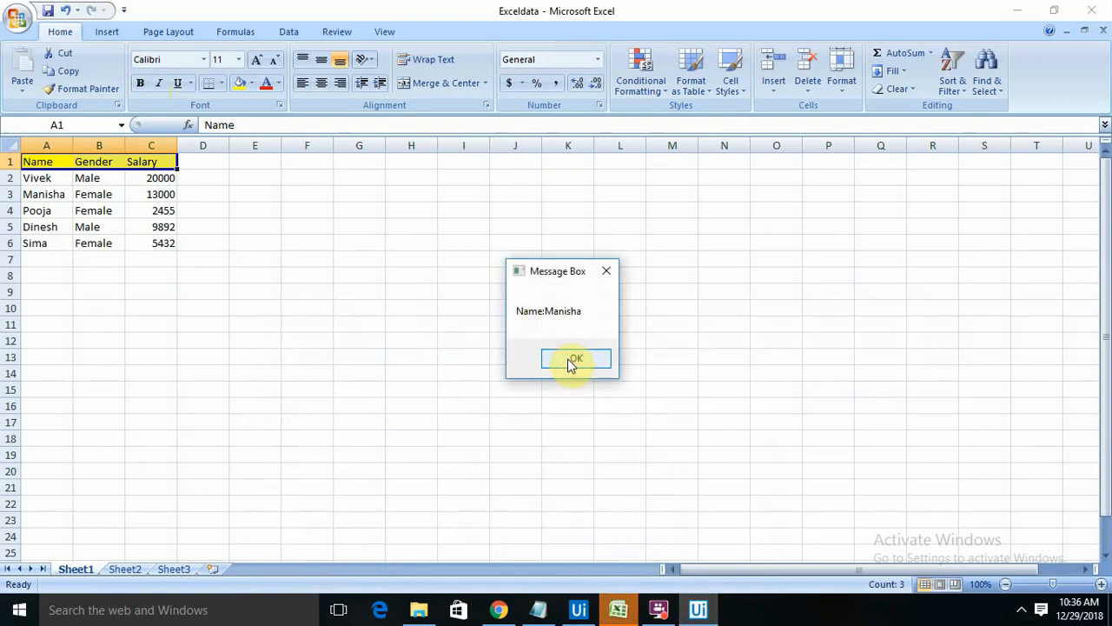
left_click(575, 358)
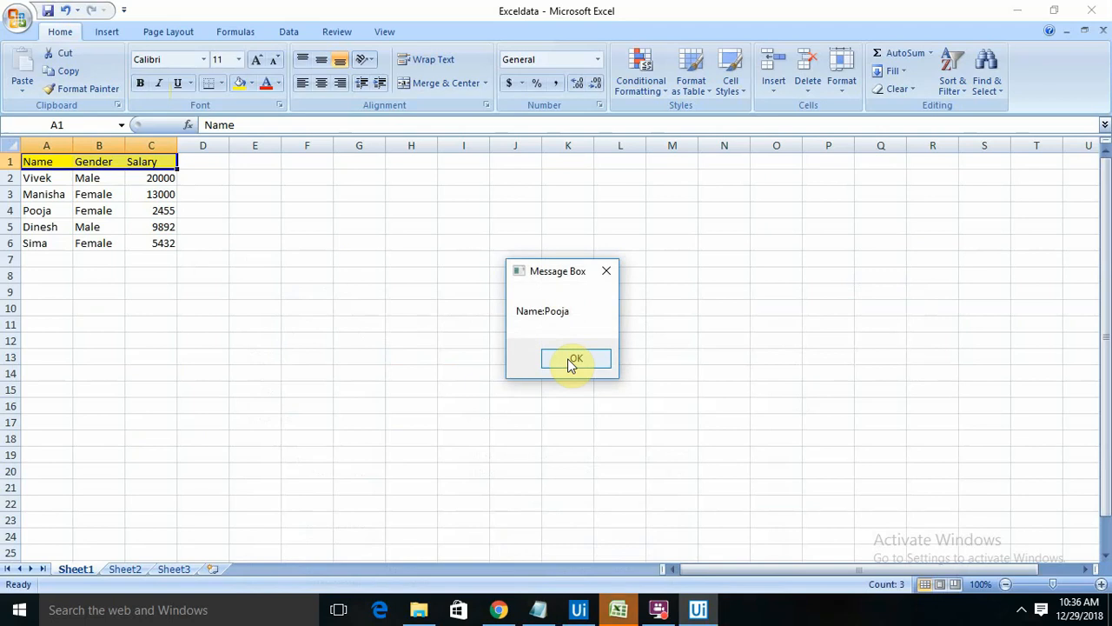
left_click(575, 358)
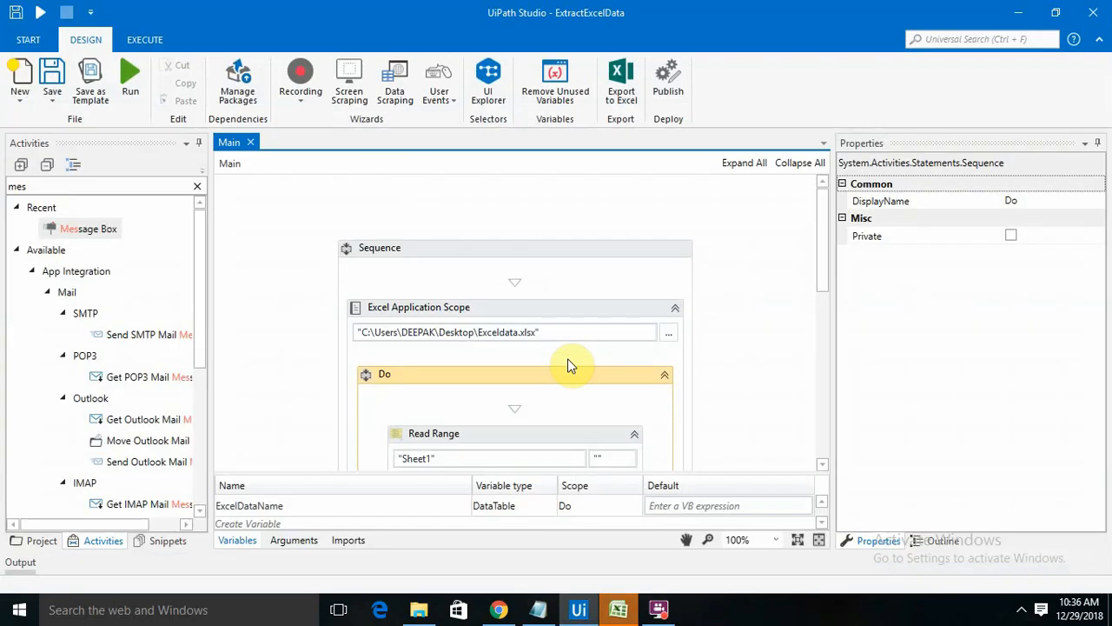
mouse_move(656, 608)
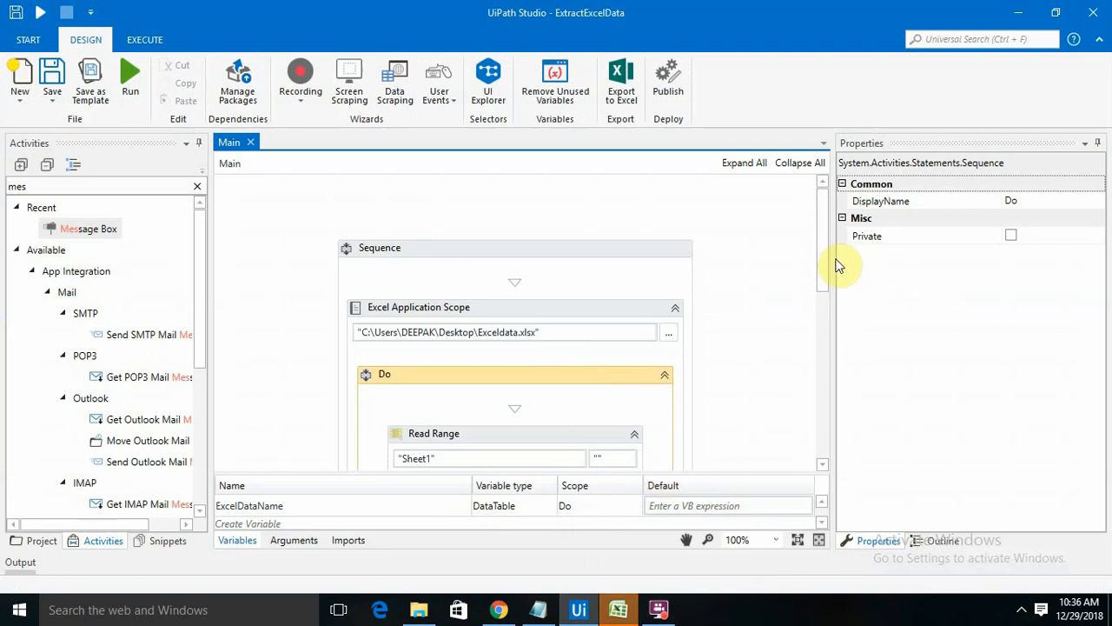
scroll("down", 3)
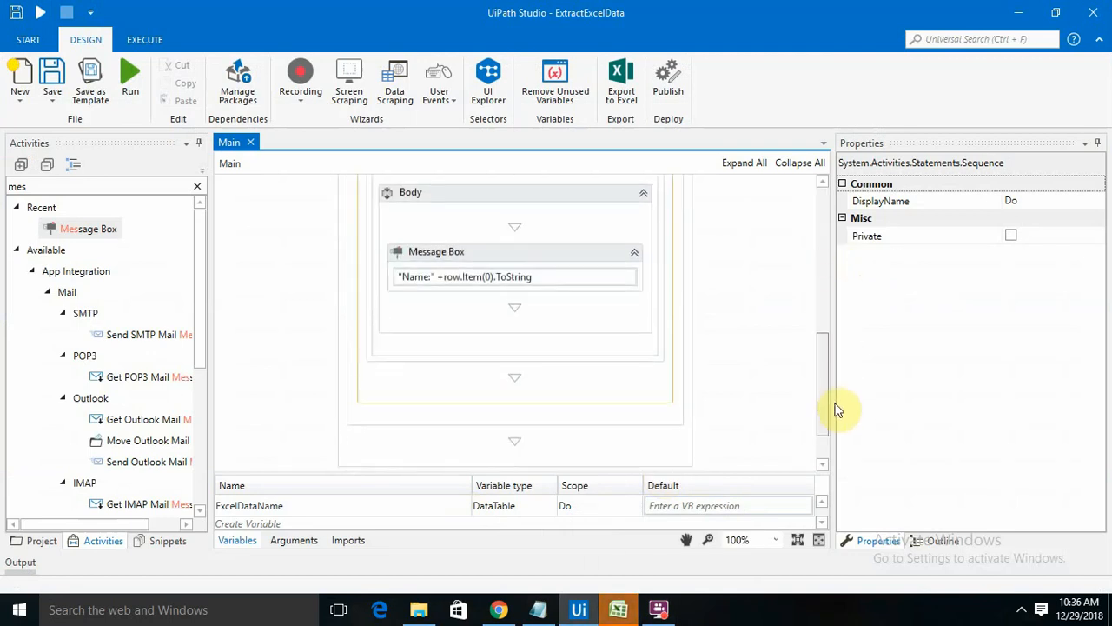
scroll("up", 3)
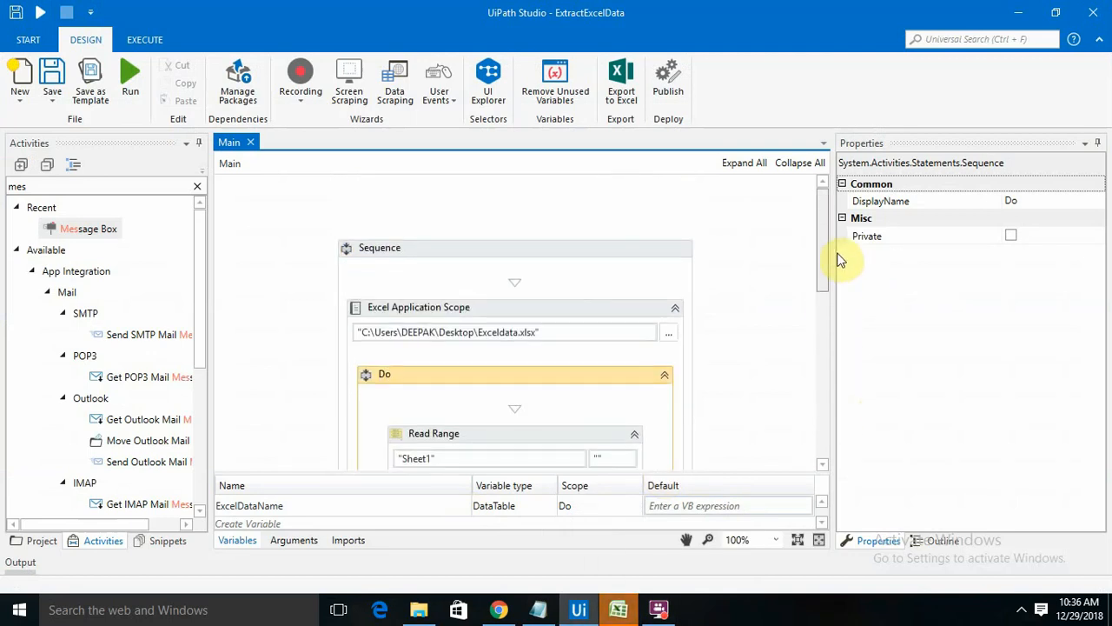
scroll("down", 3)
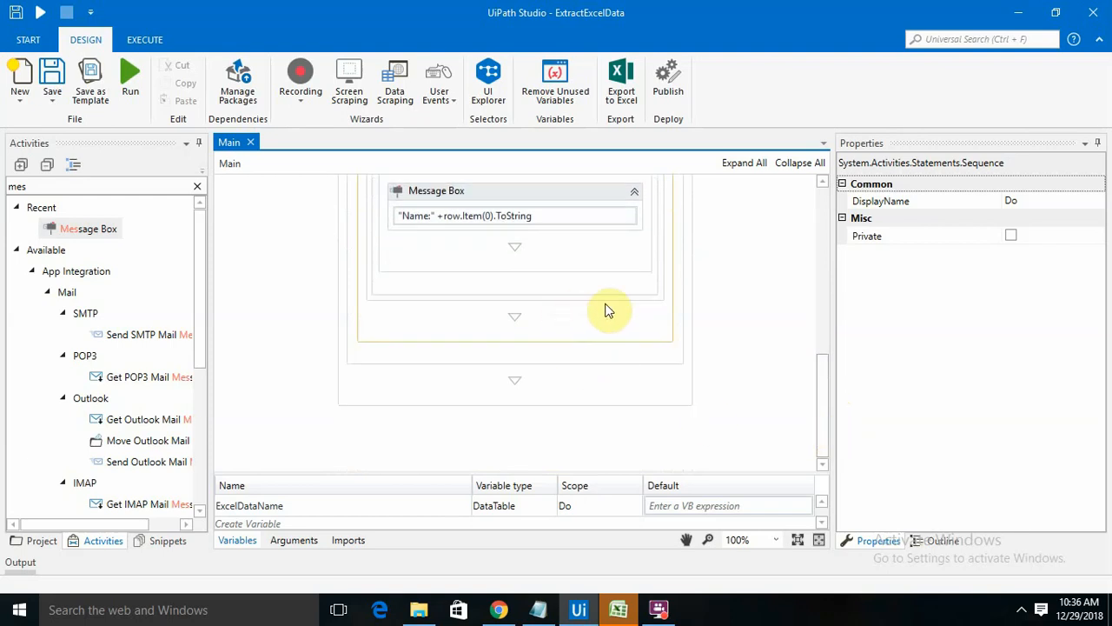
scroll("up", 3)
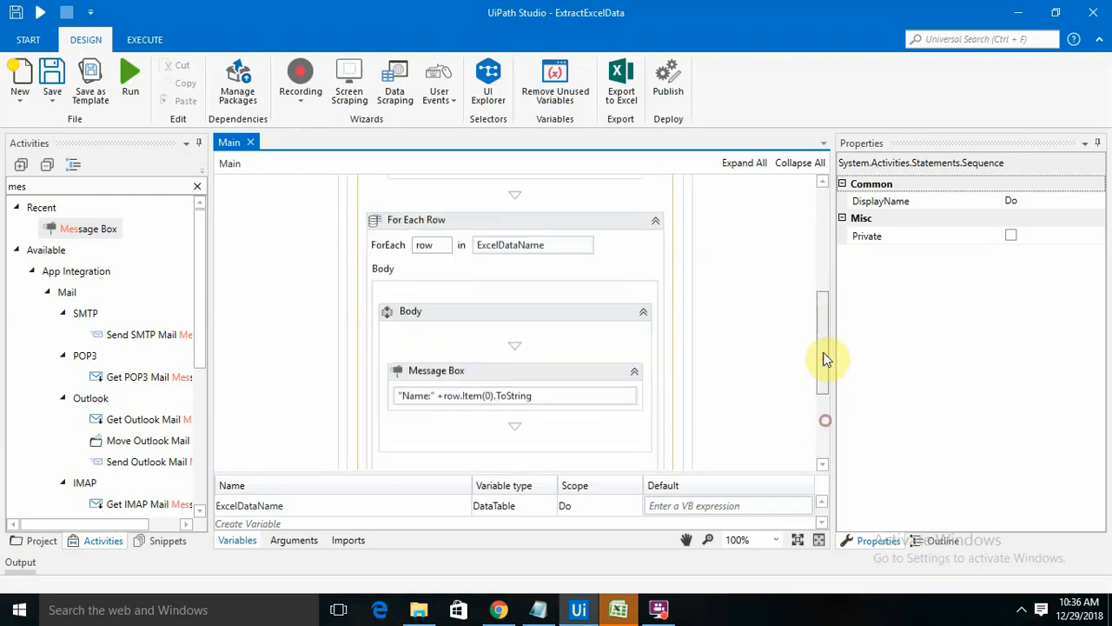
scroll("up", 3)
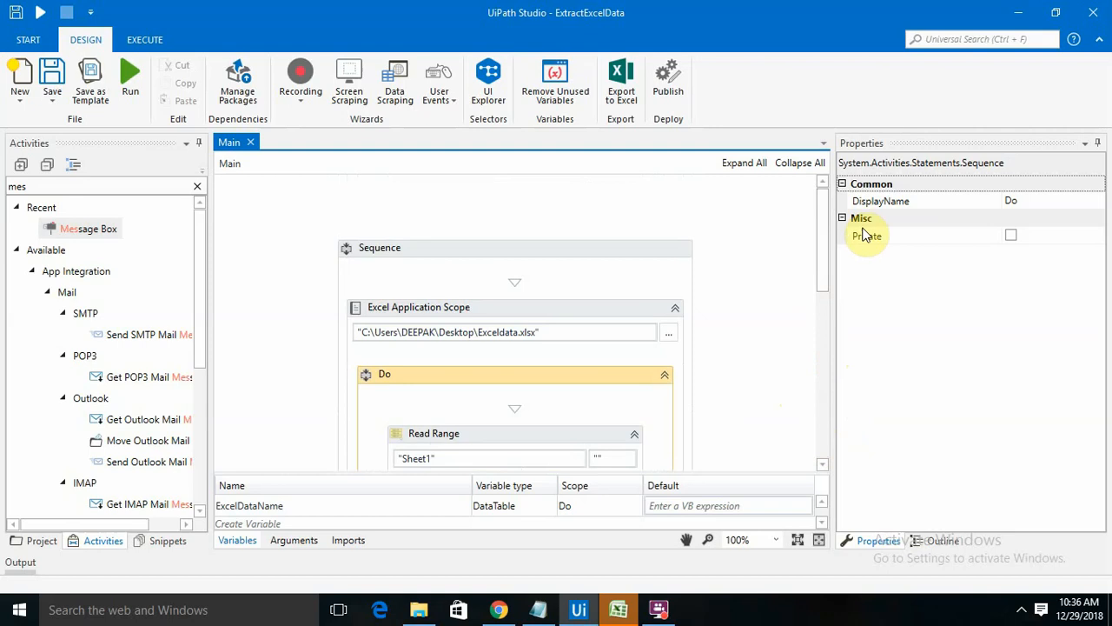
scroll("down", 3)
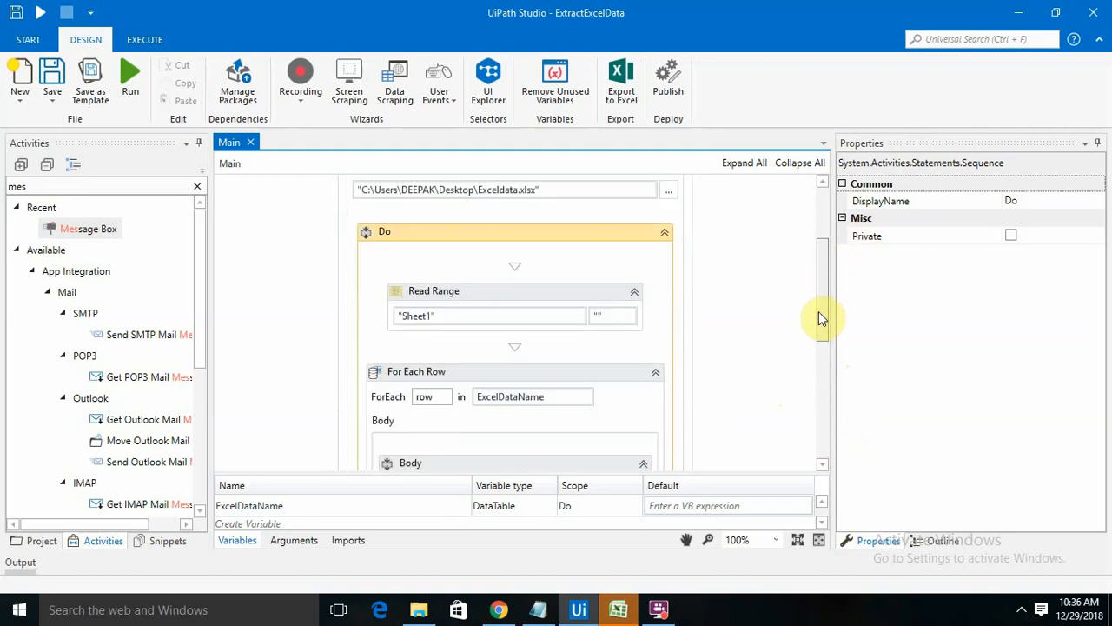
scroll("down", 3)
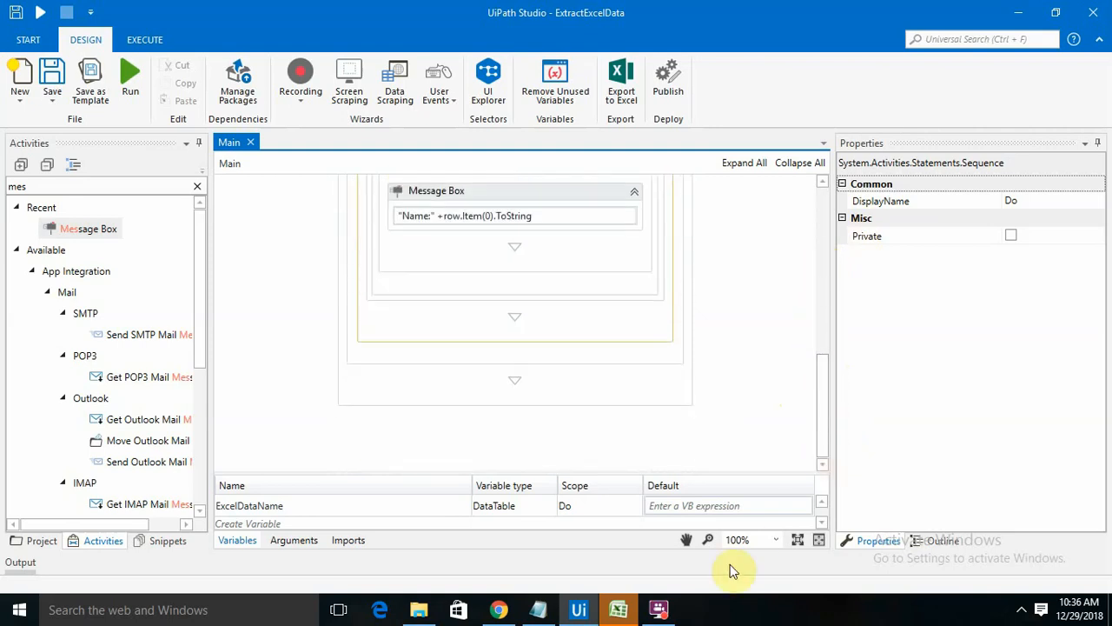